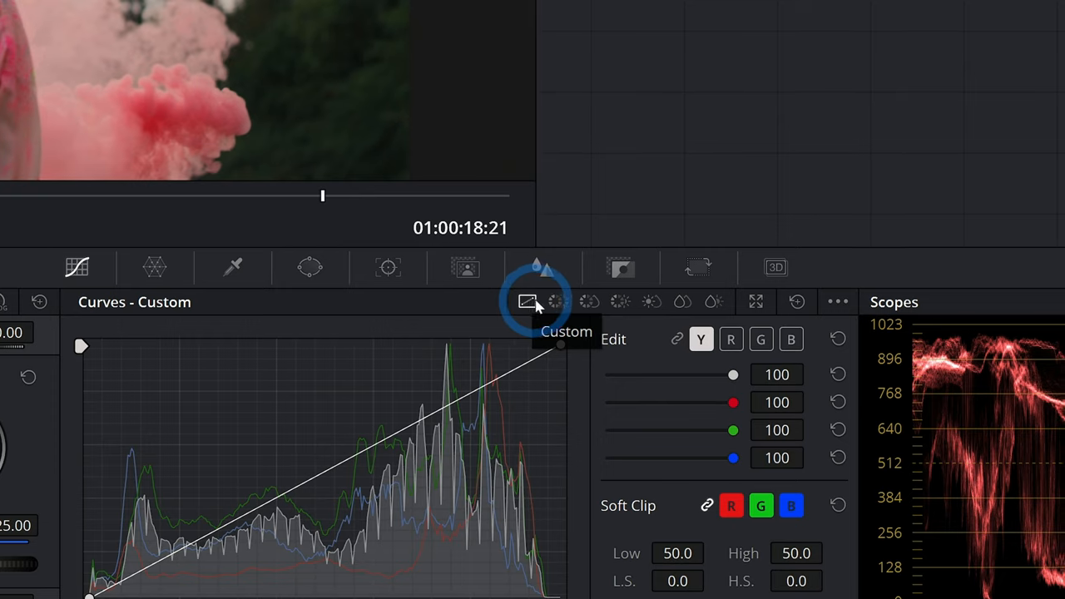
Tour the Hue vs Hue, Lum vs Sat and Sat vs Lum curve modes, return to Custom, then select Hue vs Hue
left_click(541, 300)
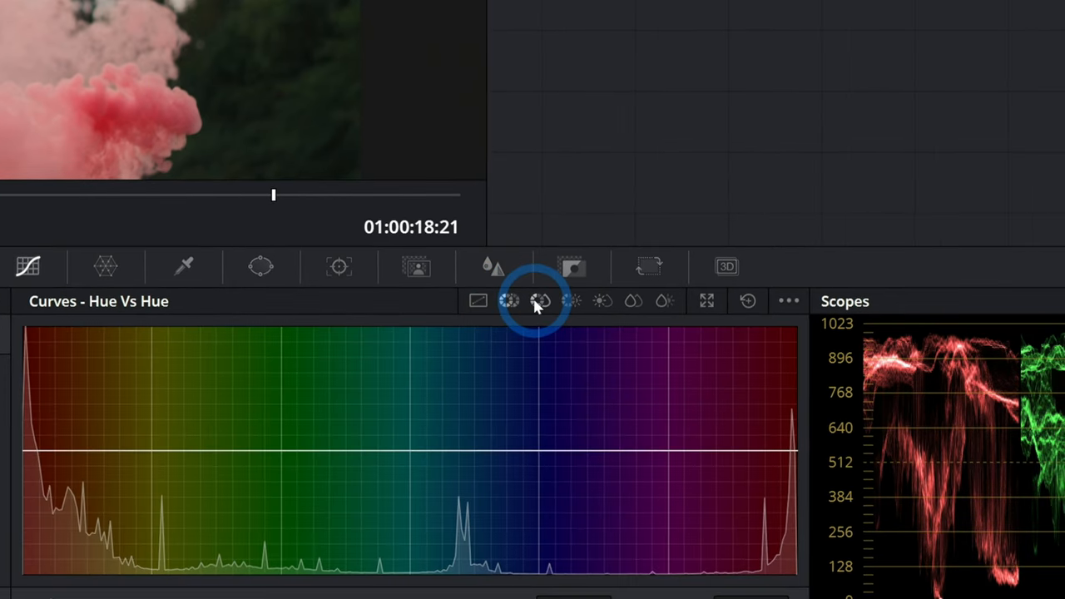
left_click(540, 300)
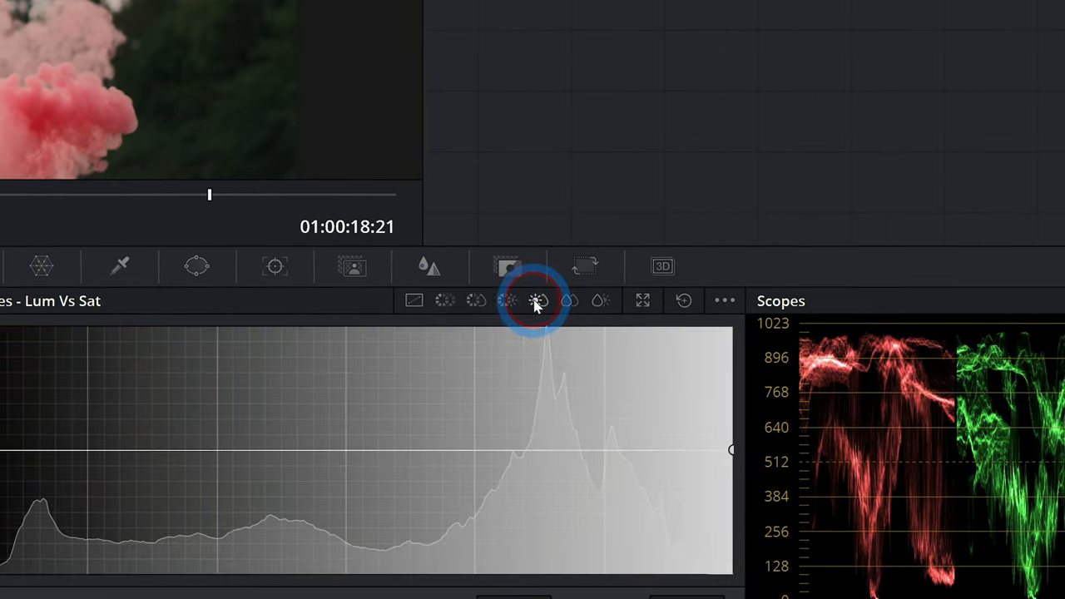
left_click(504, 300)
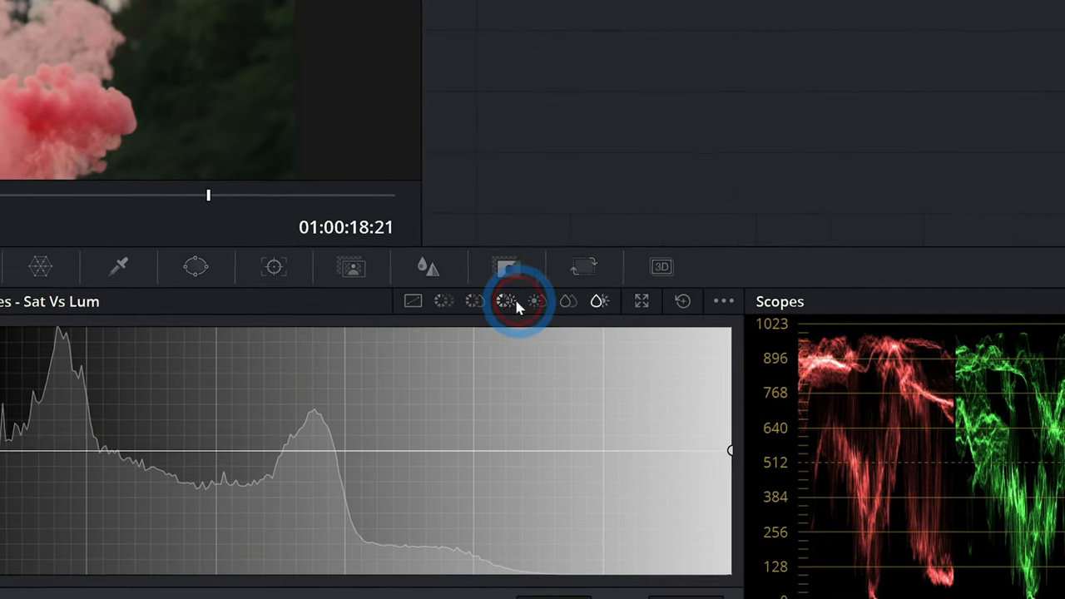
left_click(531, 299)
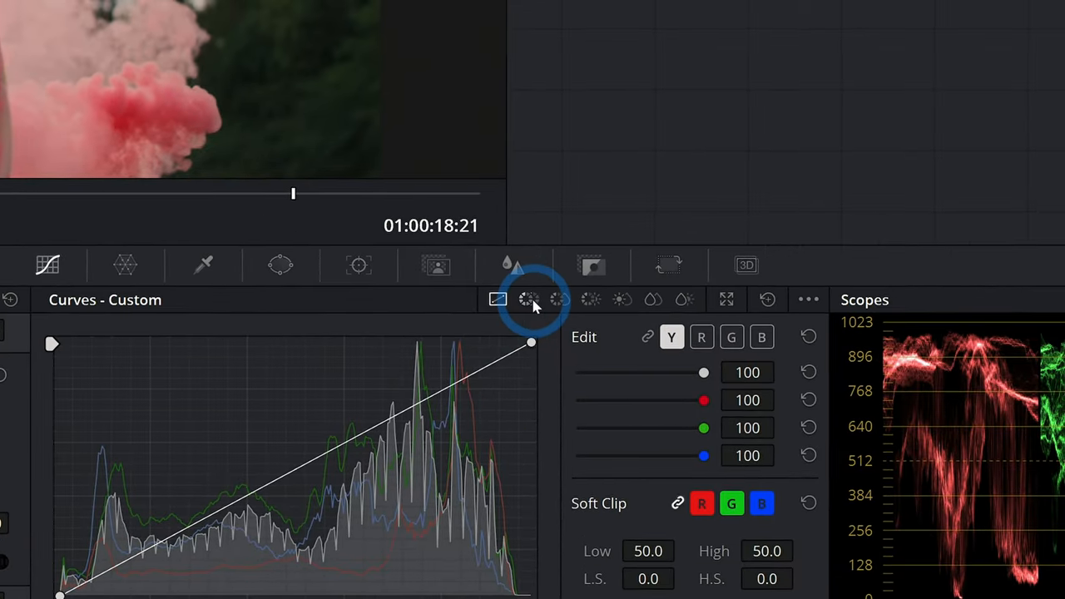
left_click(529, 299)
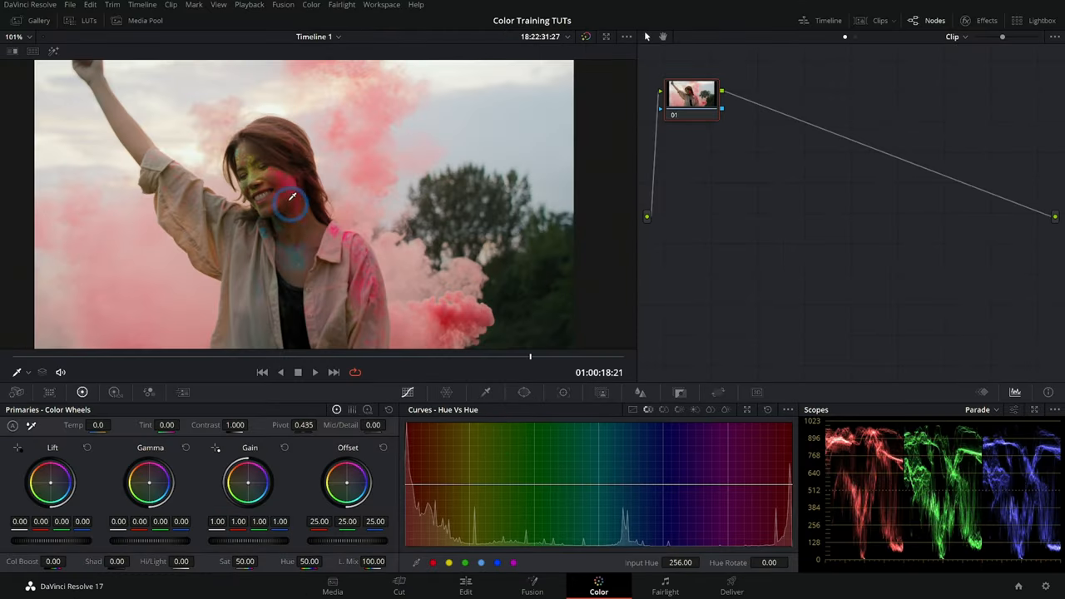
mouse_move(446, 320)
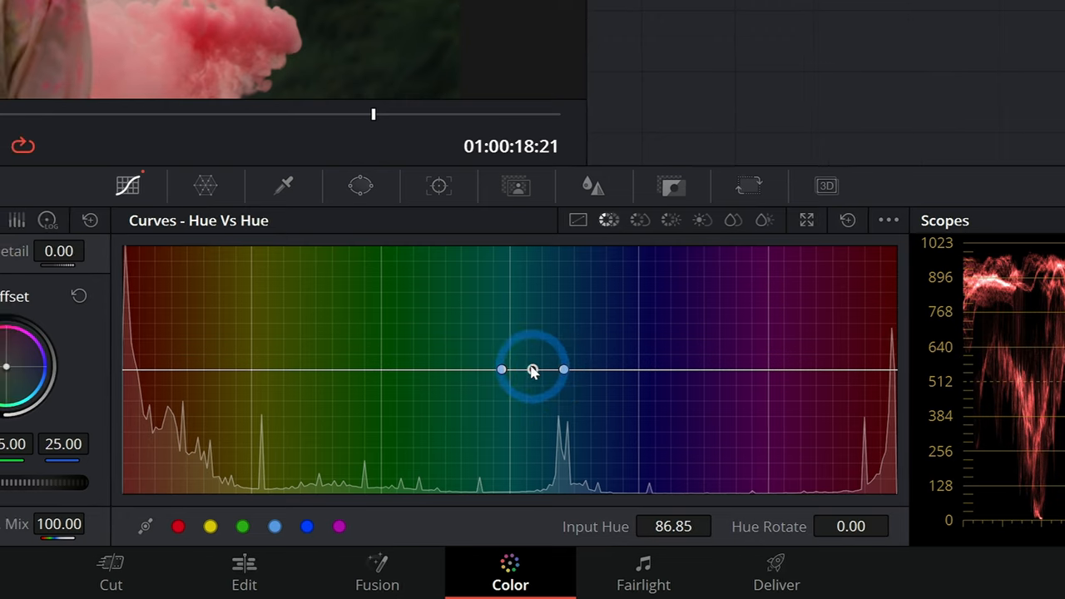
Add three Hue vs Hue points around cyan and raise the middle one to a hue rotation of about 80
left_click_drag(532, 369, 543, 369)
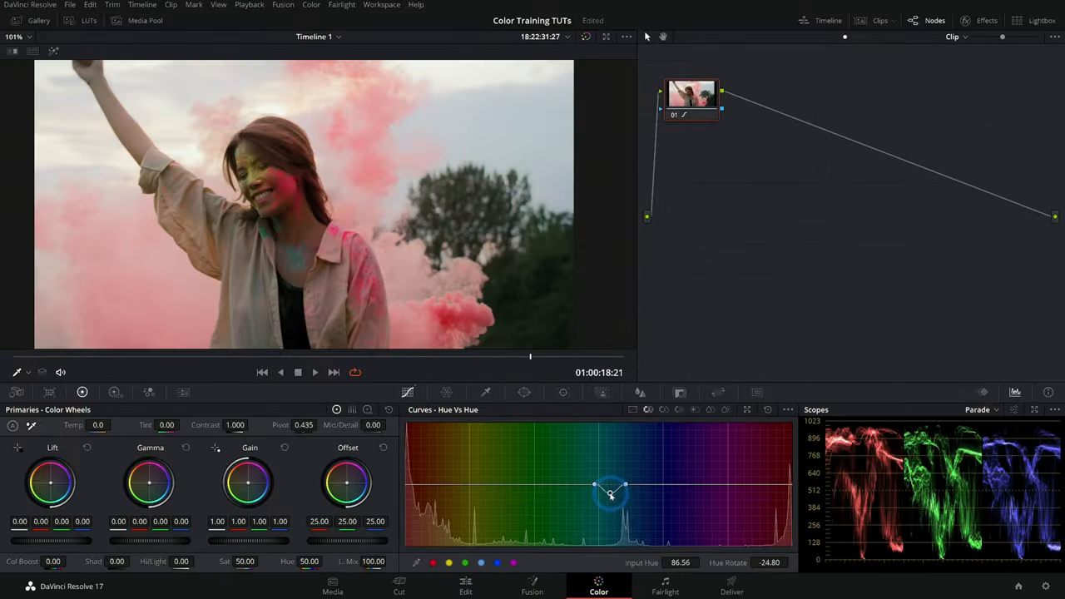
left_click_drag(612, 496, 616, 451)
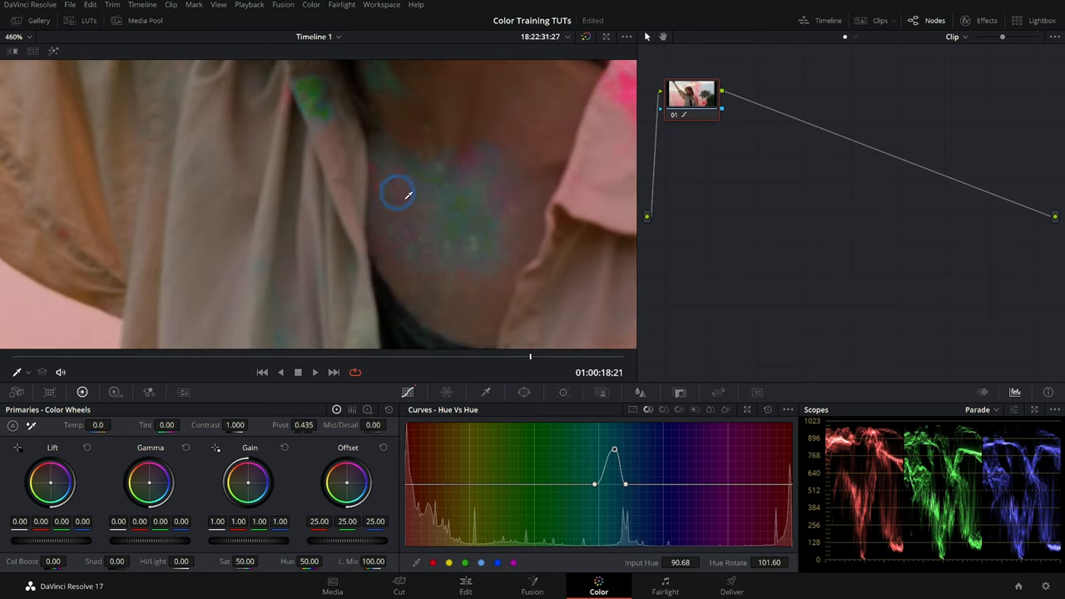
left_click_drag(615, 449, 607, 446)
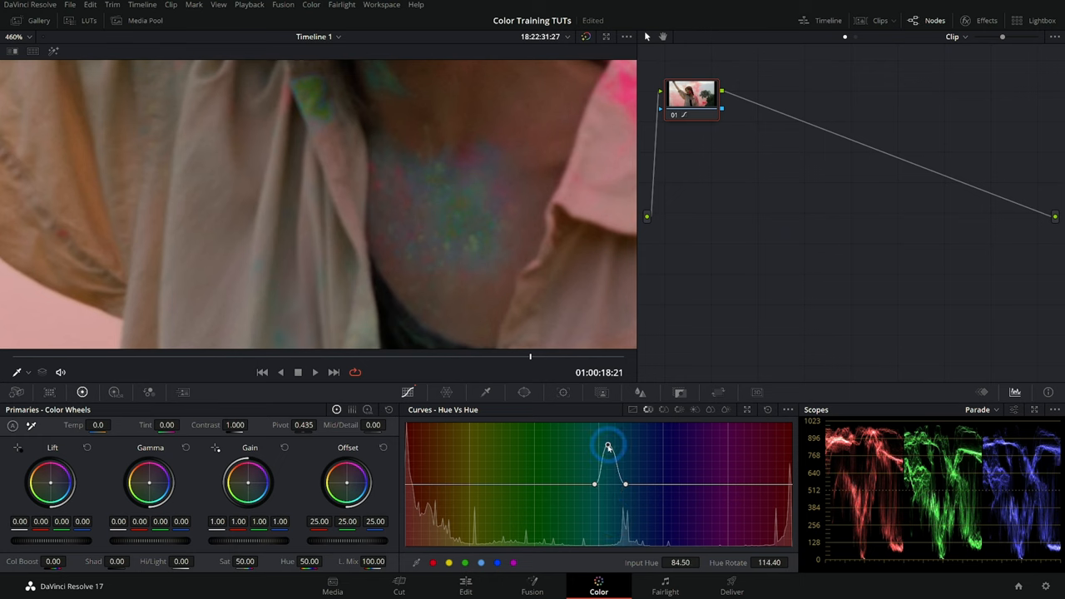
left_click_drag(607, 446, 626, 486)
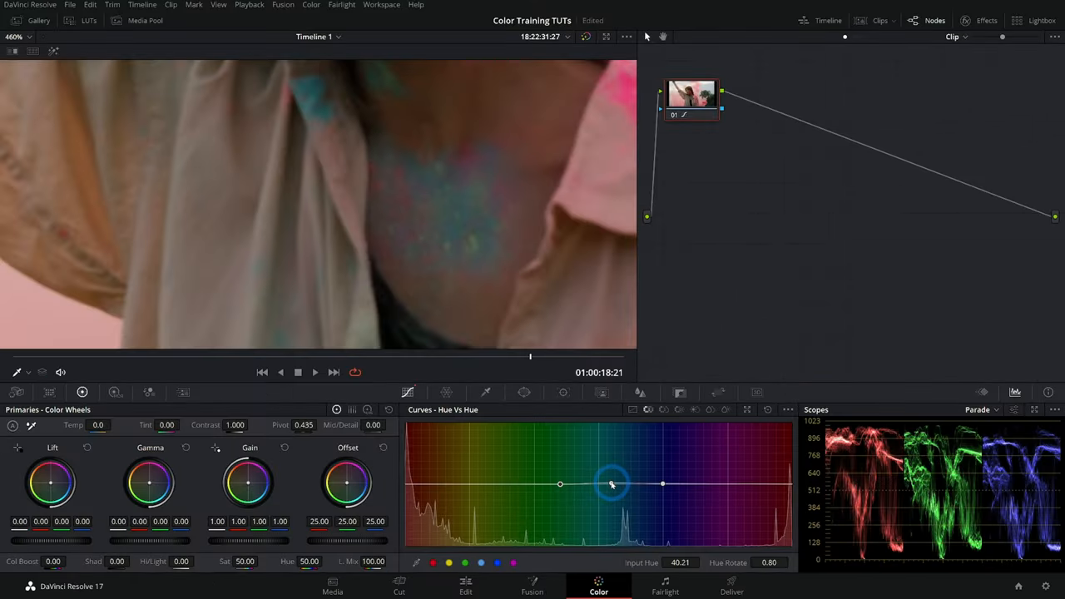
left_click_drag(612, 484, 618, 477)
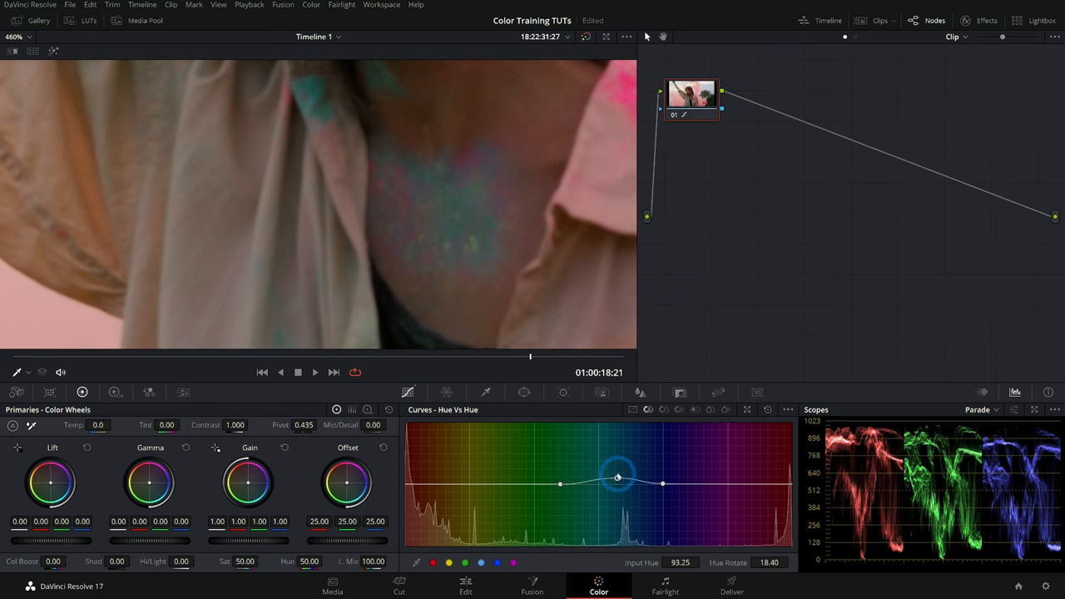
left_click_drag(618, 476, 613, 456)
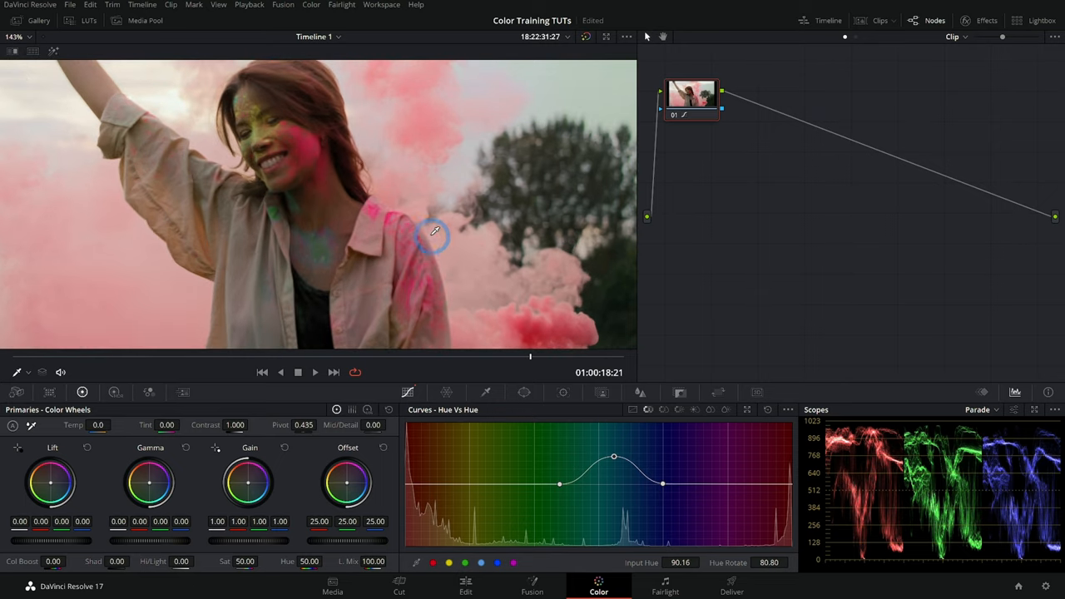
mouse_move(353, 153)
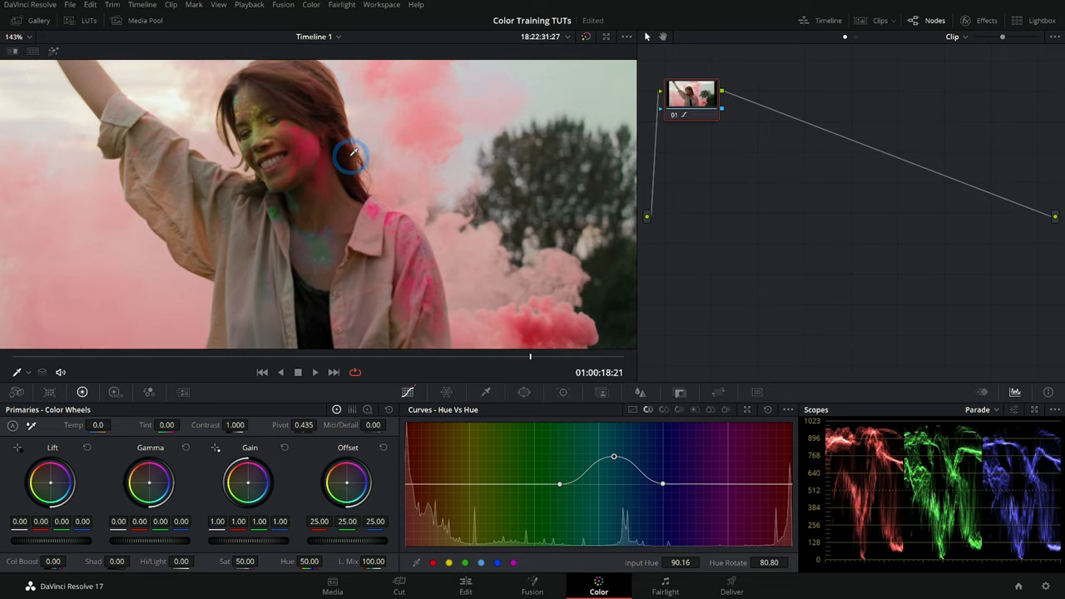
mouse_move(632, 459)
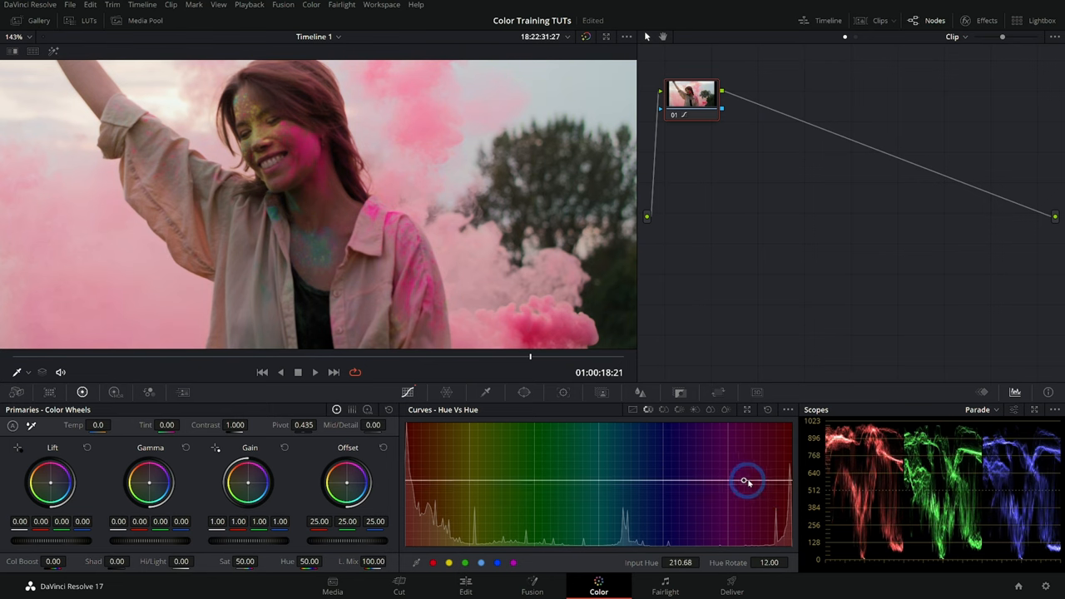
Remove the cyan points to flatten the curve and place control points at the red ends
left_click_drag(745, 483, 419, 483)
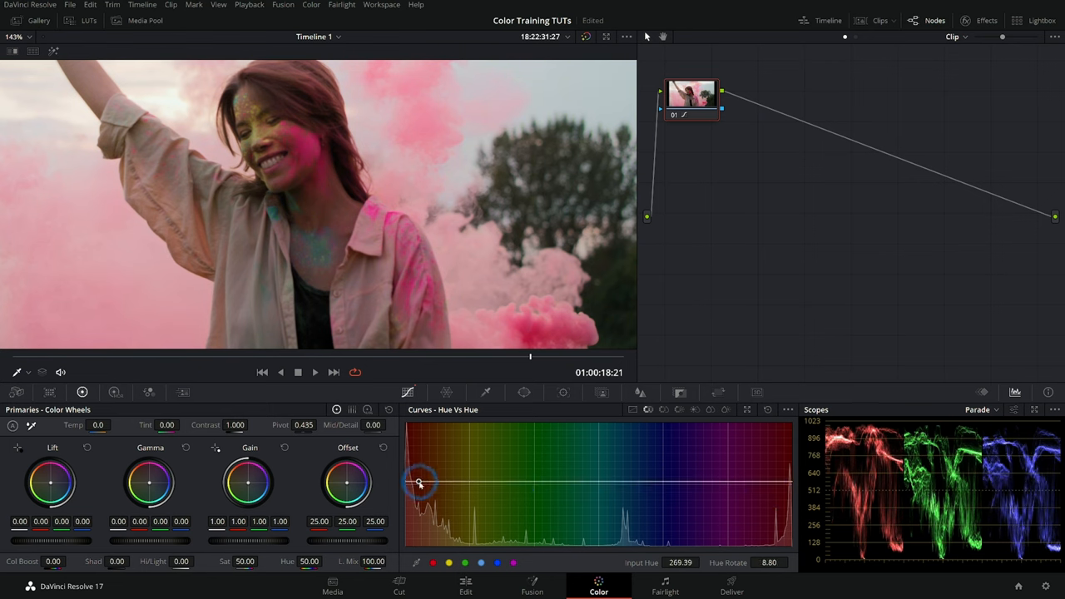
left_click_drag(419, 482, 466, 479)
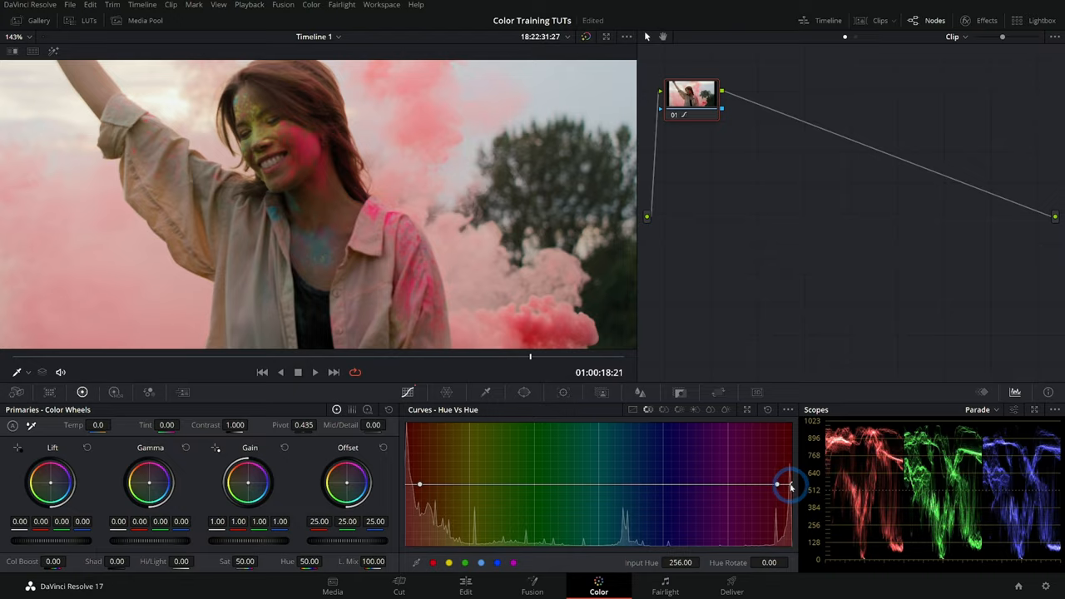
Rotate the red-end points to Hue Rotate 52 toward magenta, then play and stop the clip to review
left_click_drag(779, 484, 789, 485)
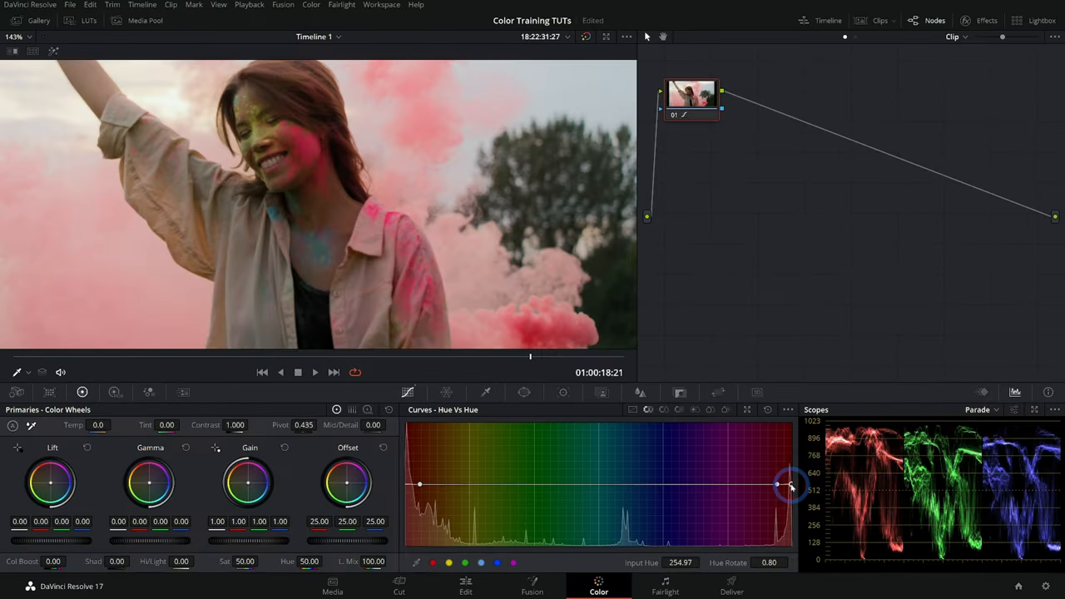
left_click_drag(779, 485, 789, 476)
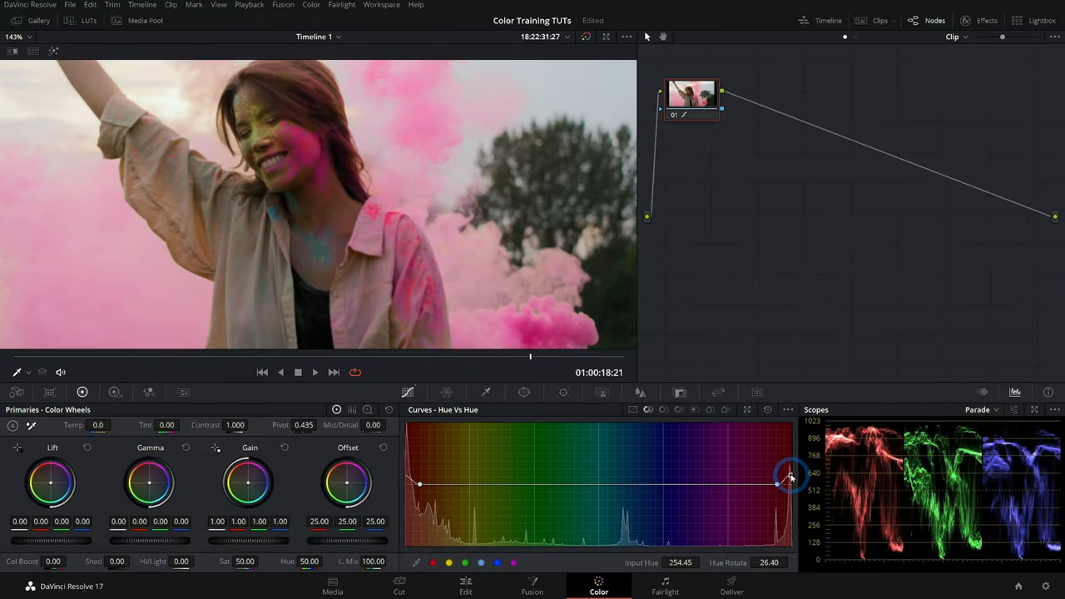
left_click_drag(790, 479, 791, 469)
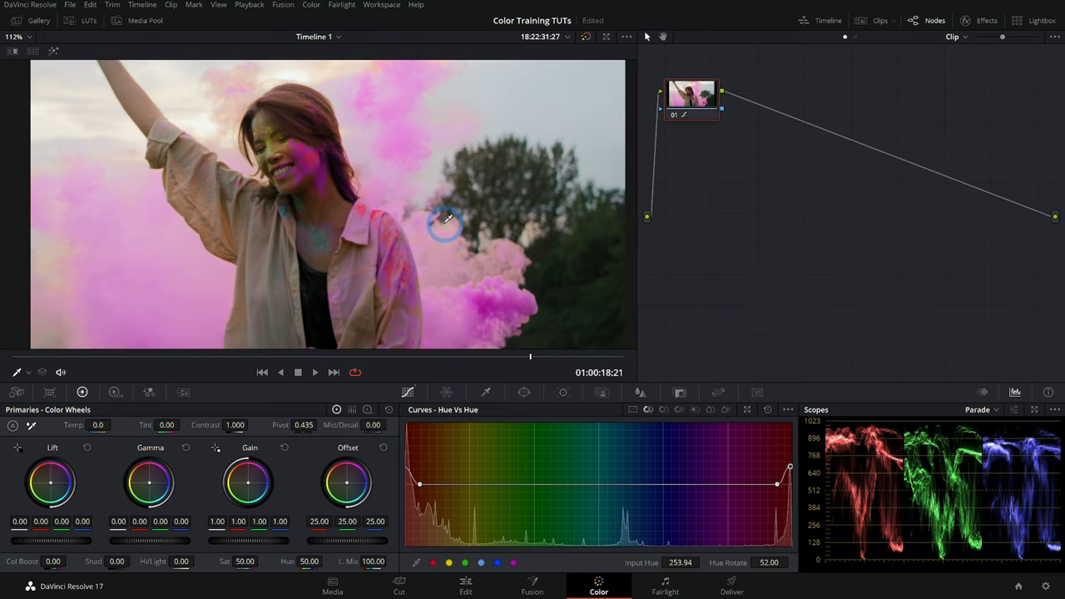
mouse_move(496, 223)
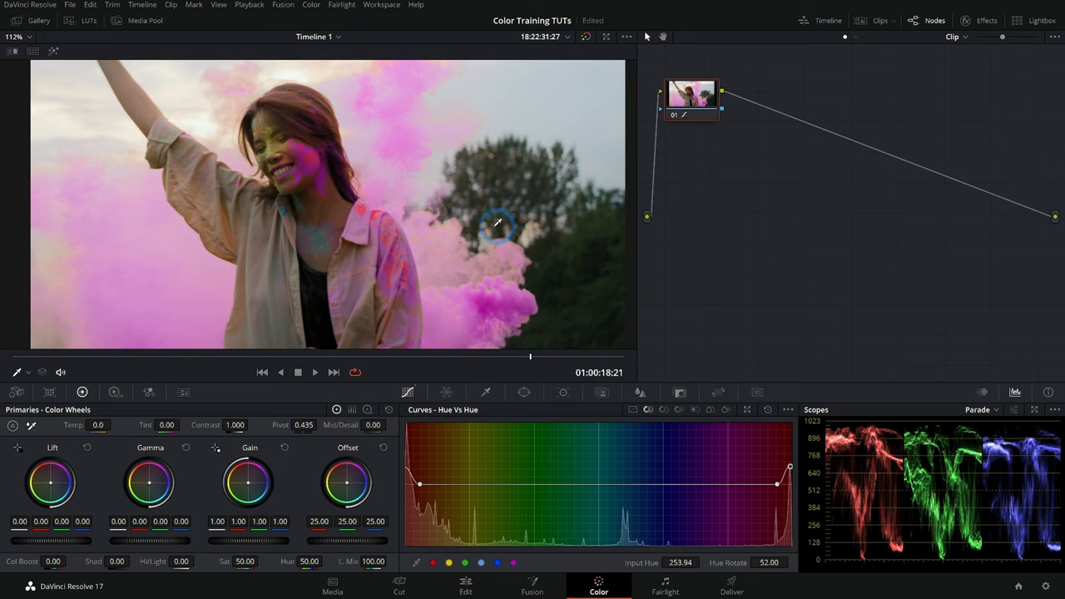
mouse_move(466, 253)
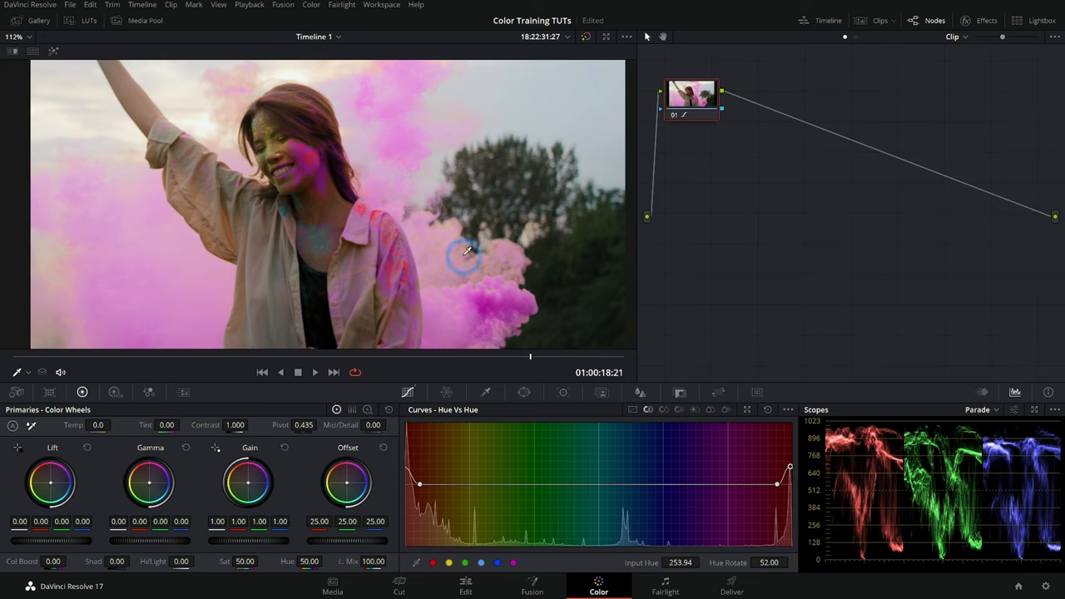
mouse_move(421, 321)
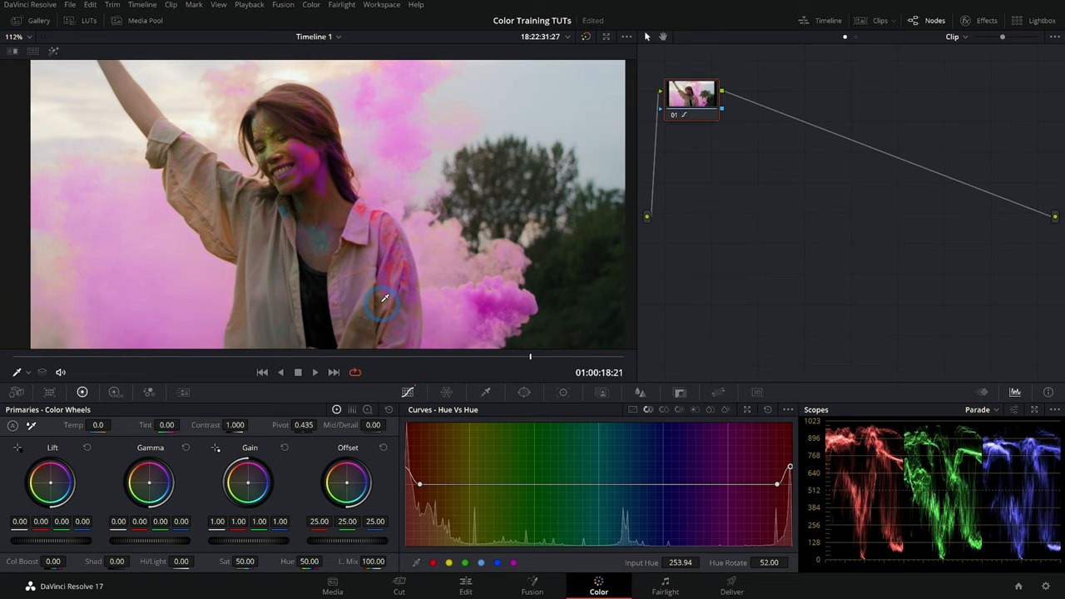
mouse_move(291, 350)
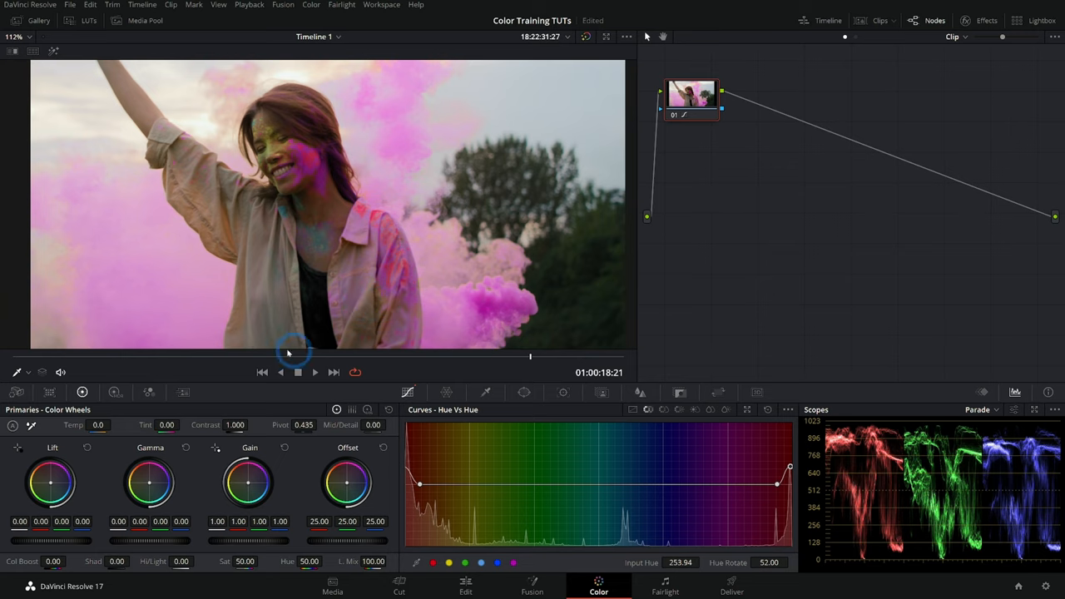
left_click(298, 373)
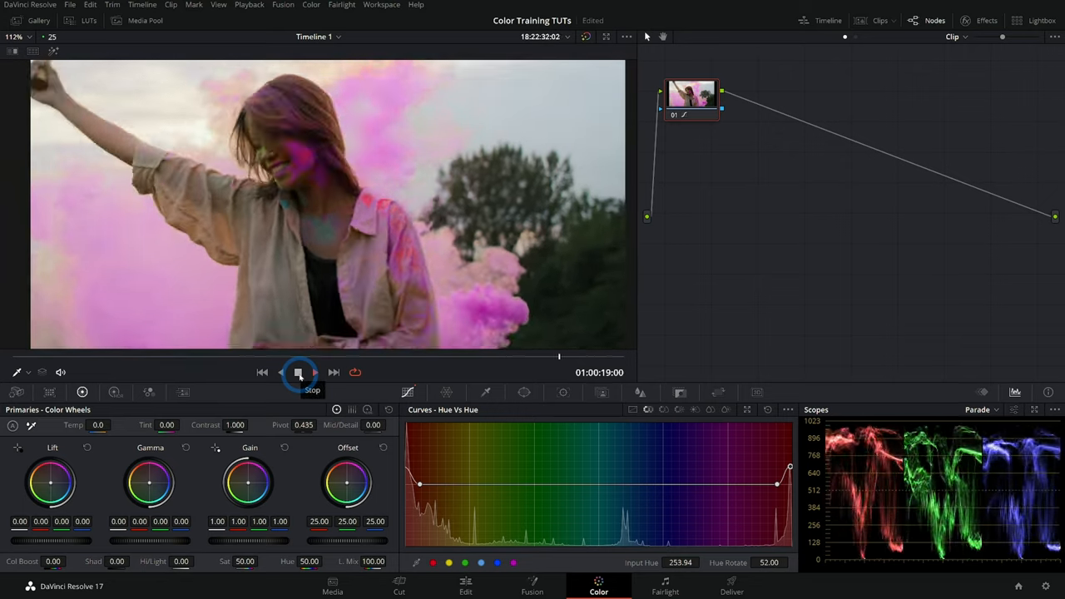
left_click(298, 373)
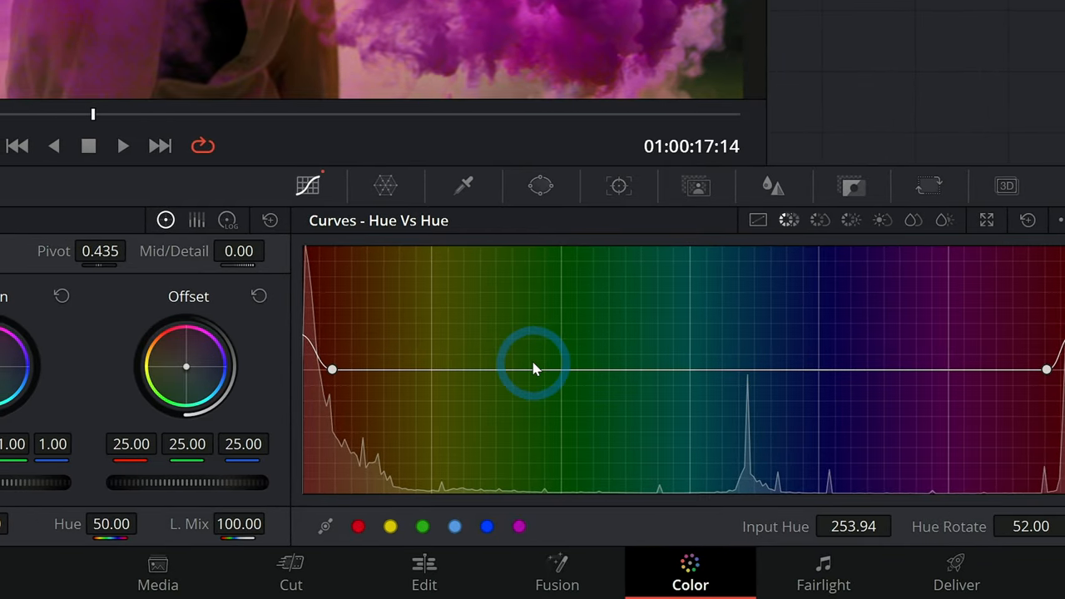
In Hue vs Sat, pull the magenta-range point down to about 0.77 saturation
left_click(534, 301)
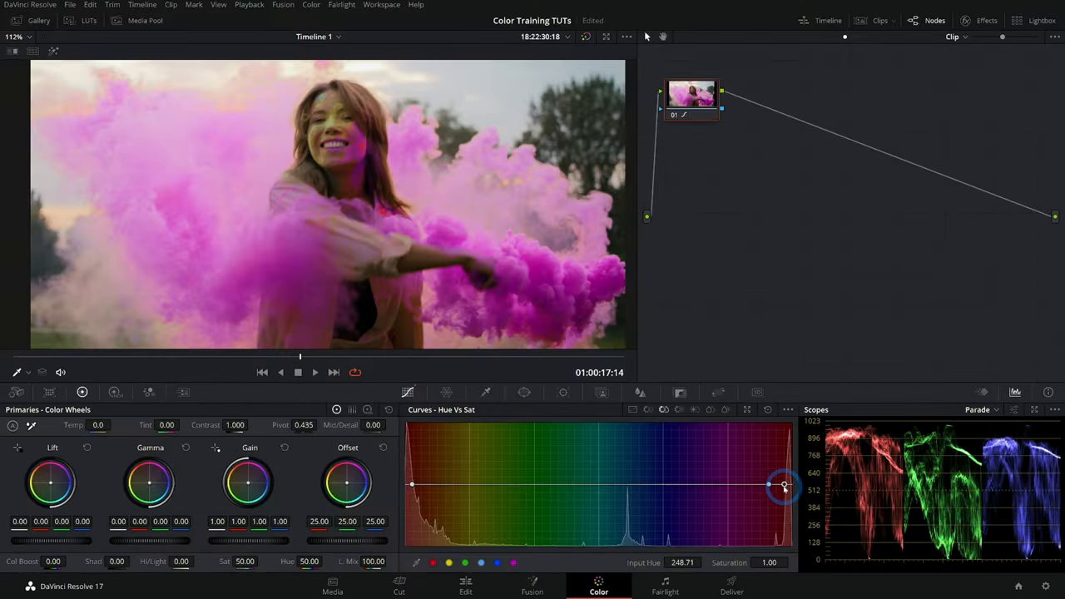
left_click_drag(784, 483, 784, 509)
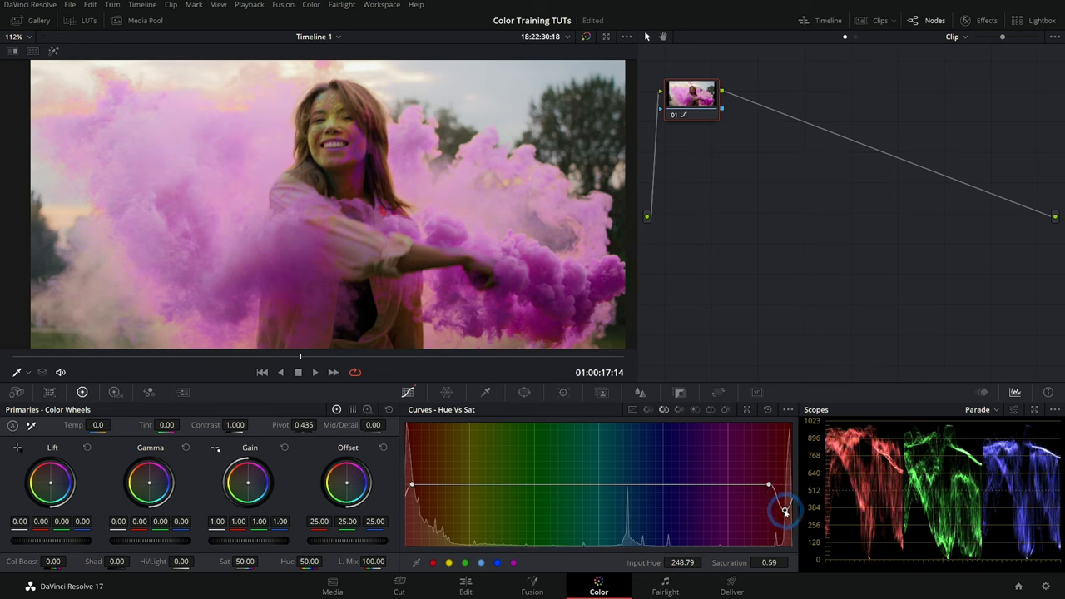
left_click_drag(785, 511, 789, 505)
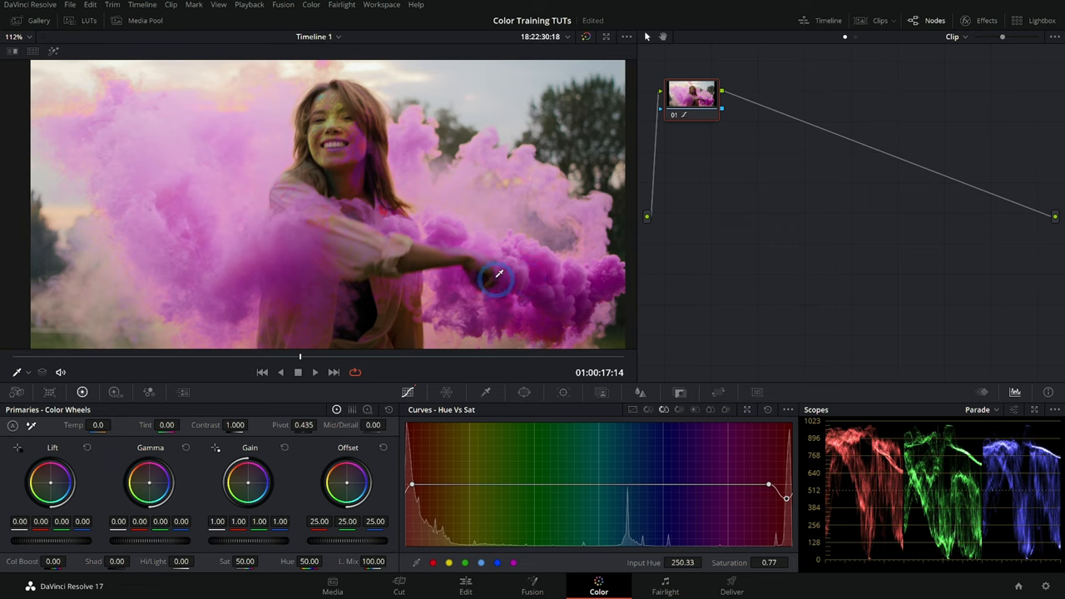
mouse_move(520, 275)
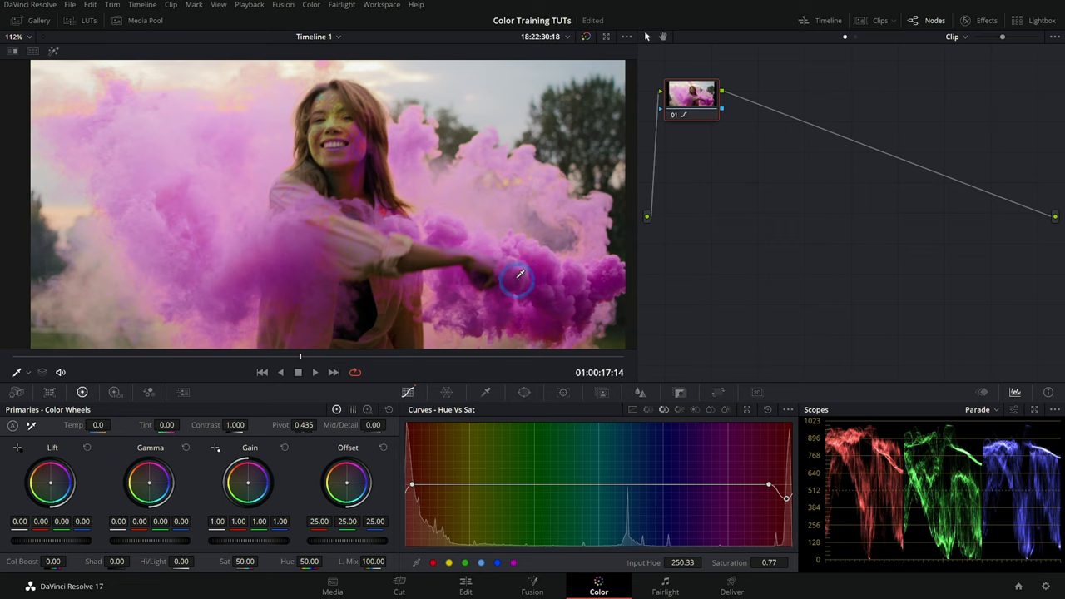
left_click_drag(785, 498, 772, 484)
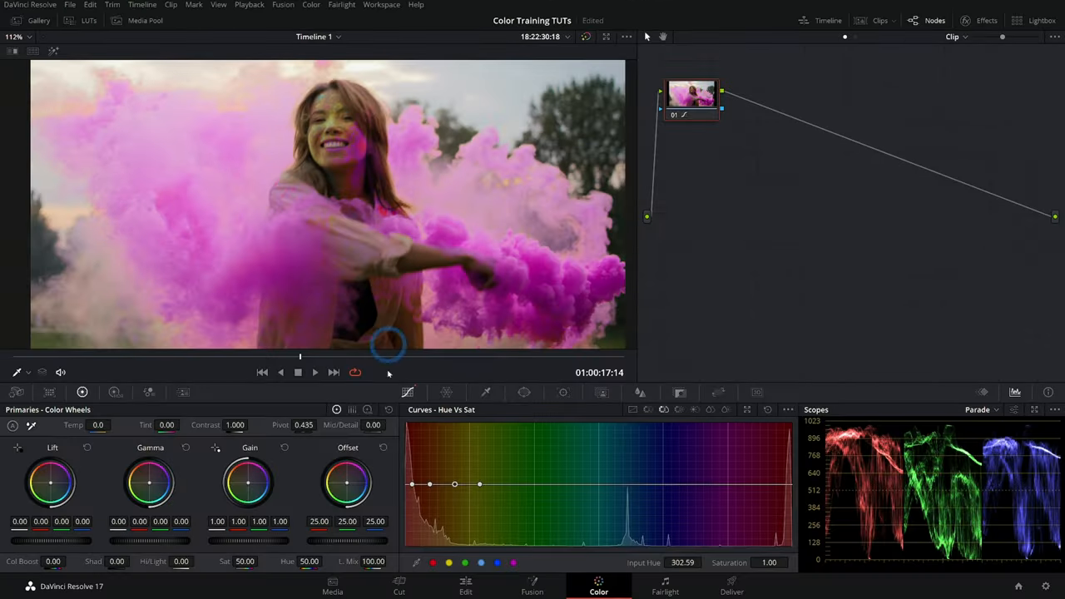
Place points around the orange-yellow hues and lower the middle one to about 0.71 saturation
left_click_drag(454, 483, 454, 502)
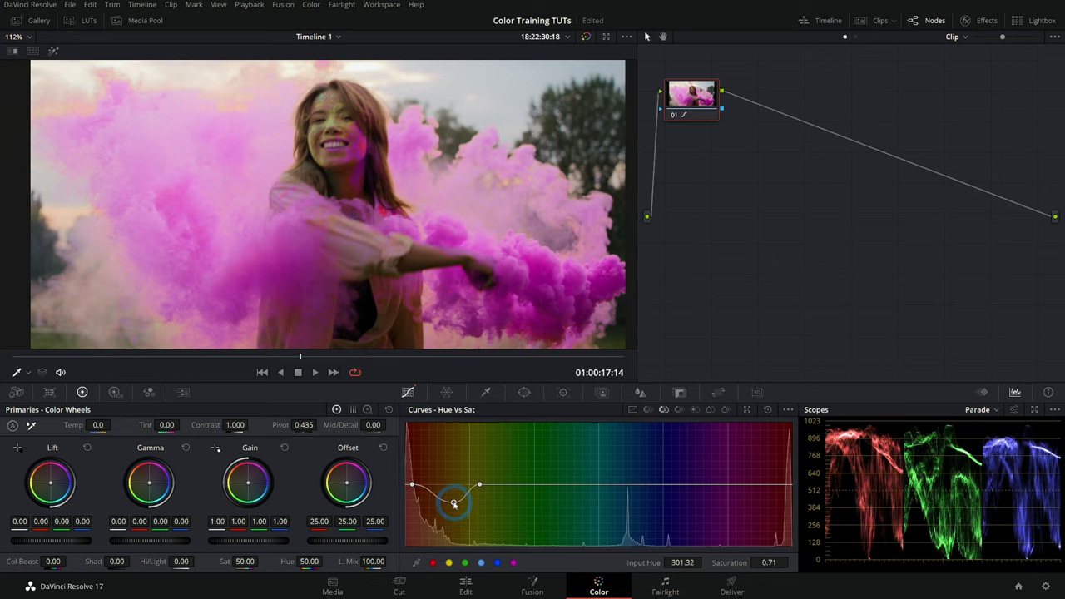
left_click_drag(454, 506, 454, 526)
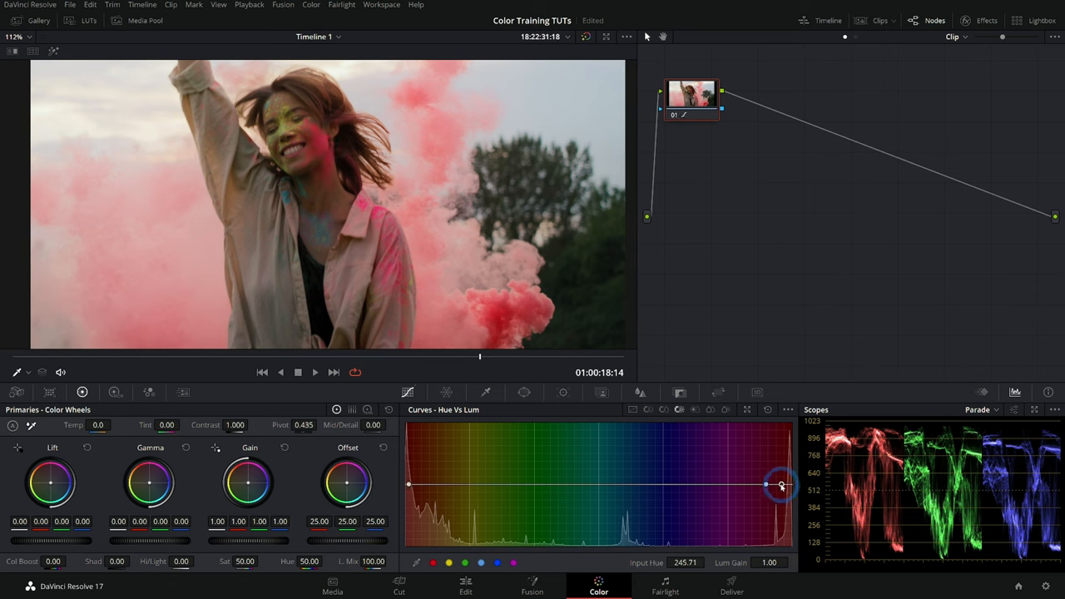
In Hue vs Lum, test brightening and darkening the red smoke hues, then return the gain near 1.0
left_click_drag(765, 486, 782, 473)
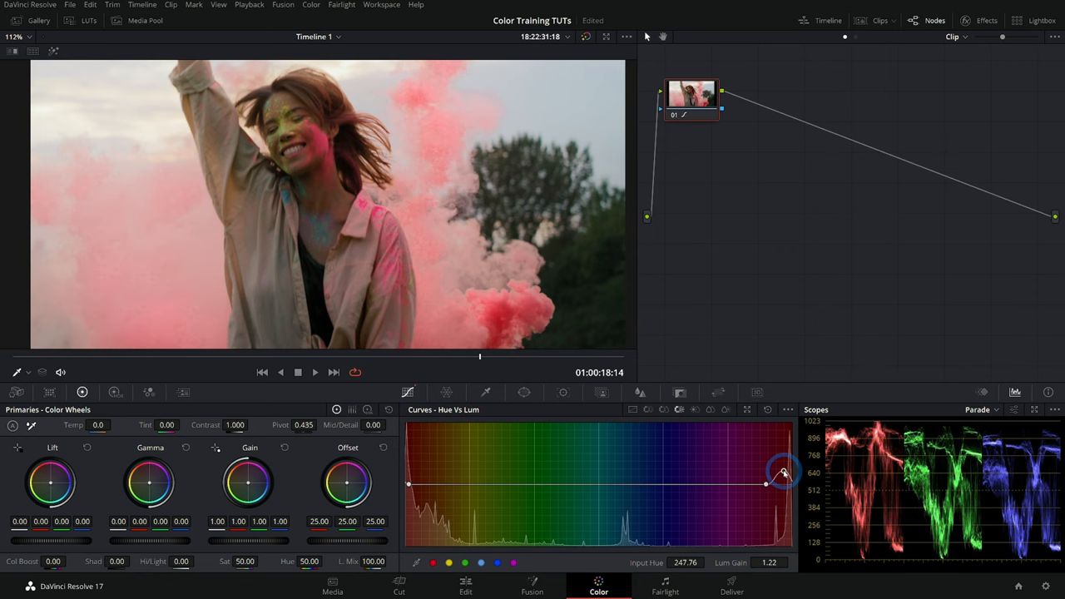
left_click_drag(783, 472, 784, 484)
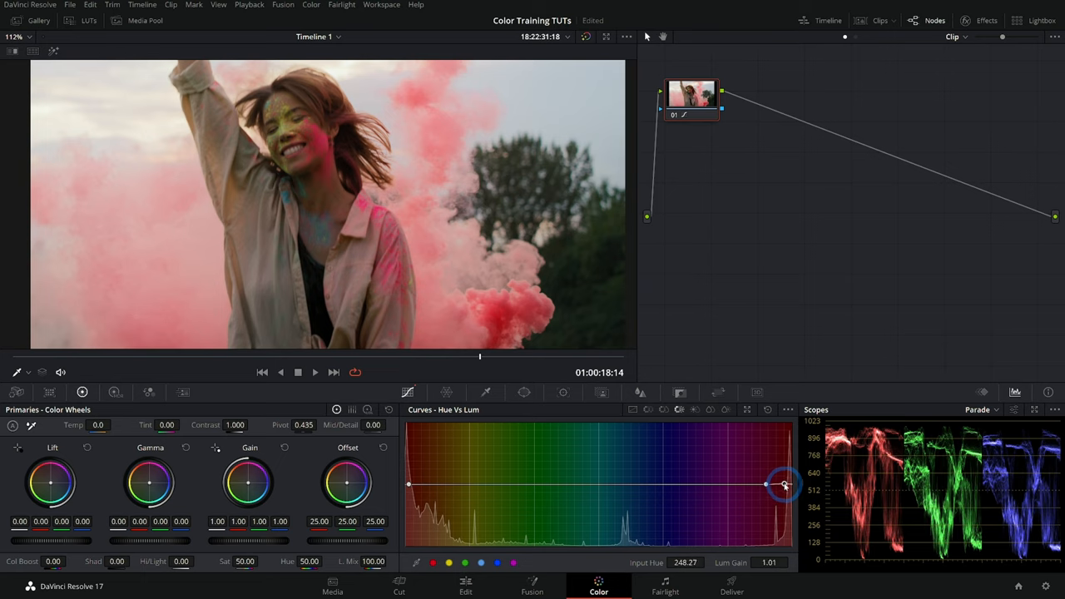
left_click_drag(782, 484, 786, 483)
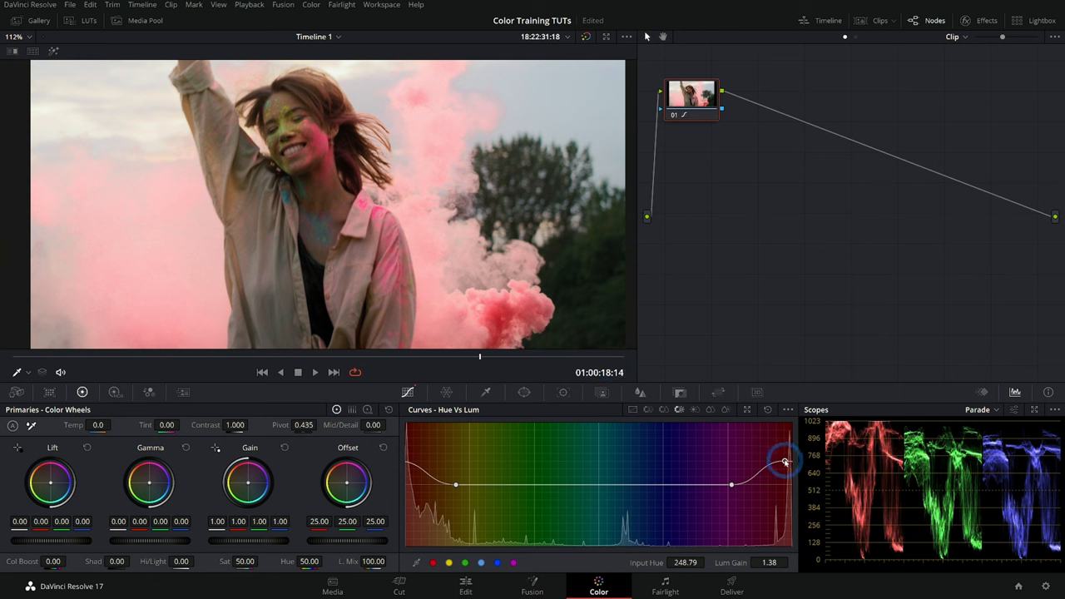
left_click_drag(784, 462, 784, 542)
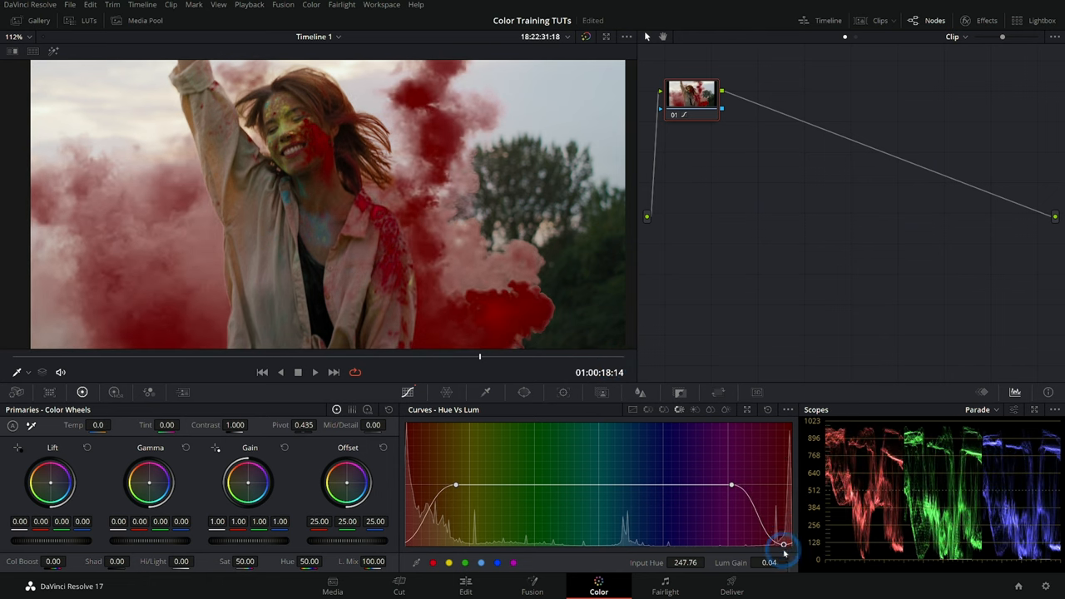
left_click_drag(784, 546, 772, 486)
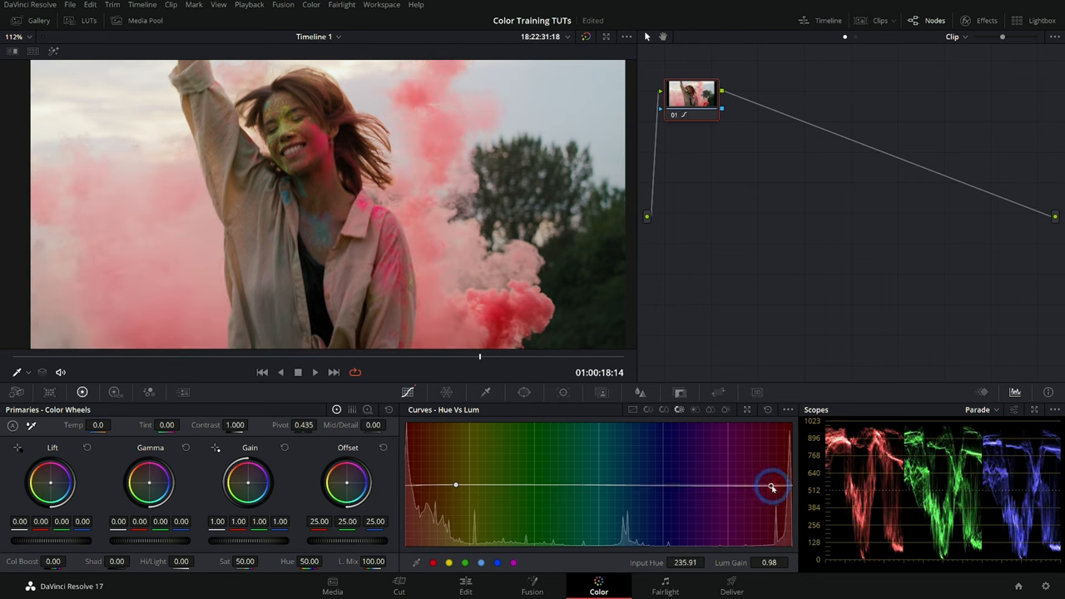
left_click_drag(772, 486, 788, 486)
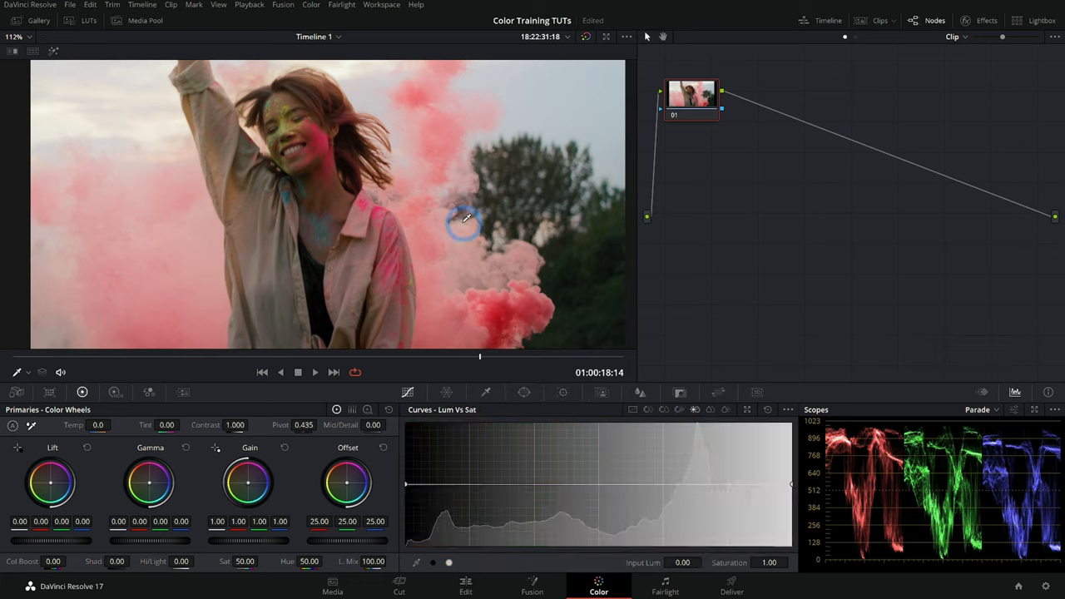
mouse_move(400, 208)
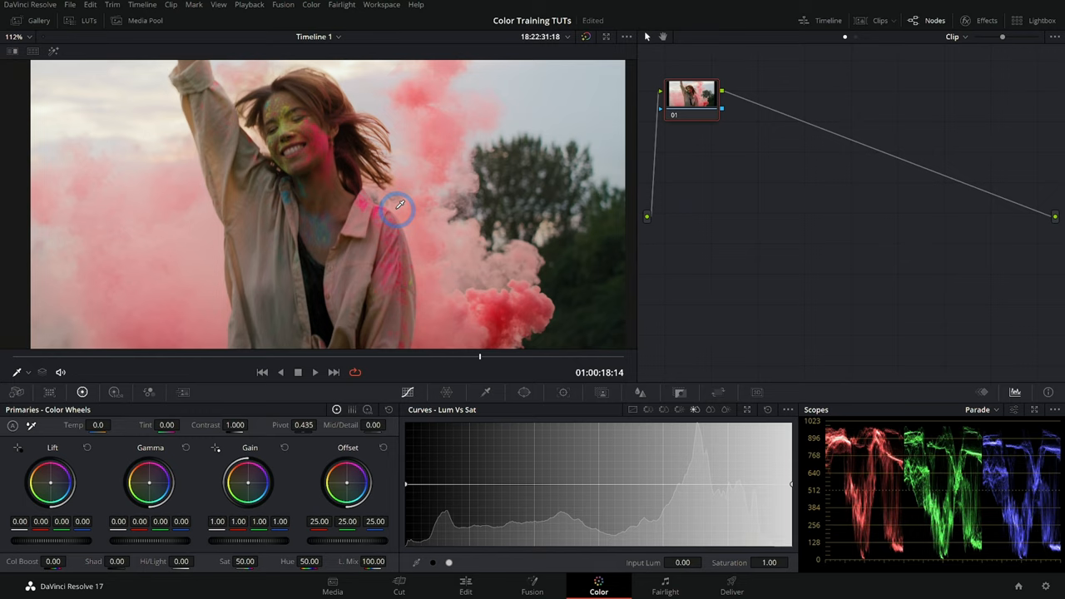
mouse_move(383, 180)
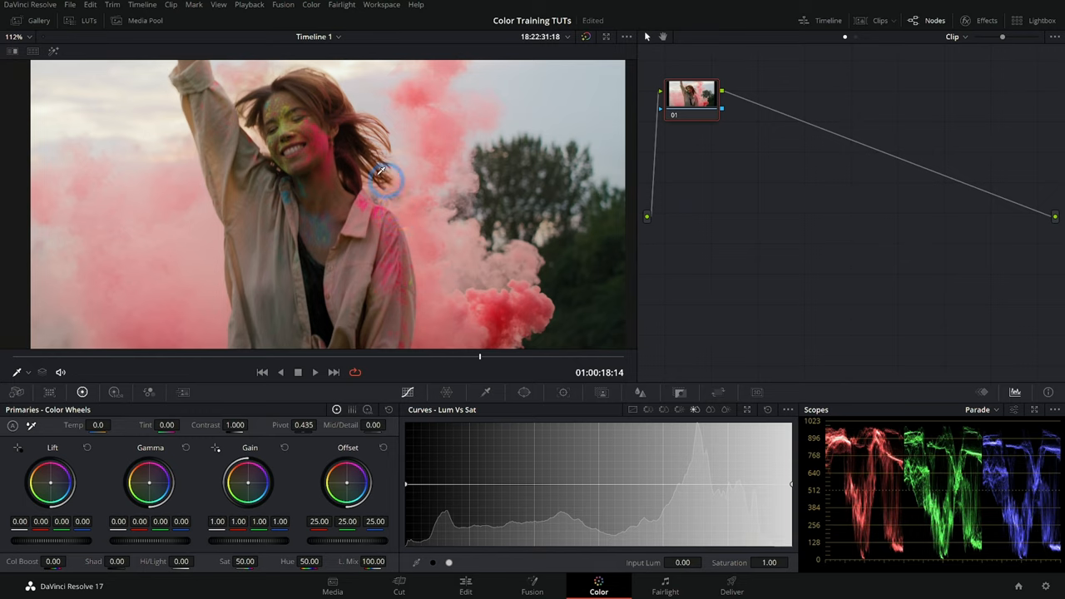
mouse_move(153, 90)
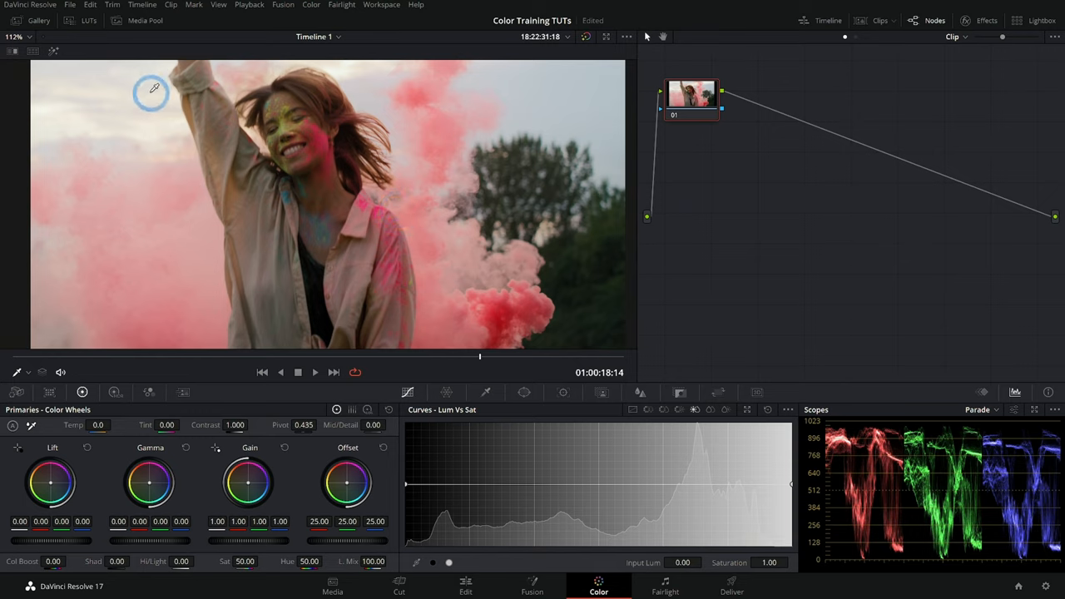
mouse_move(142, 79)
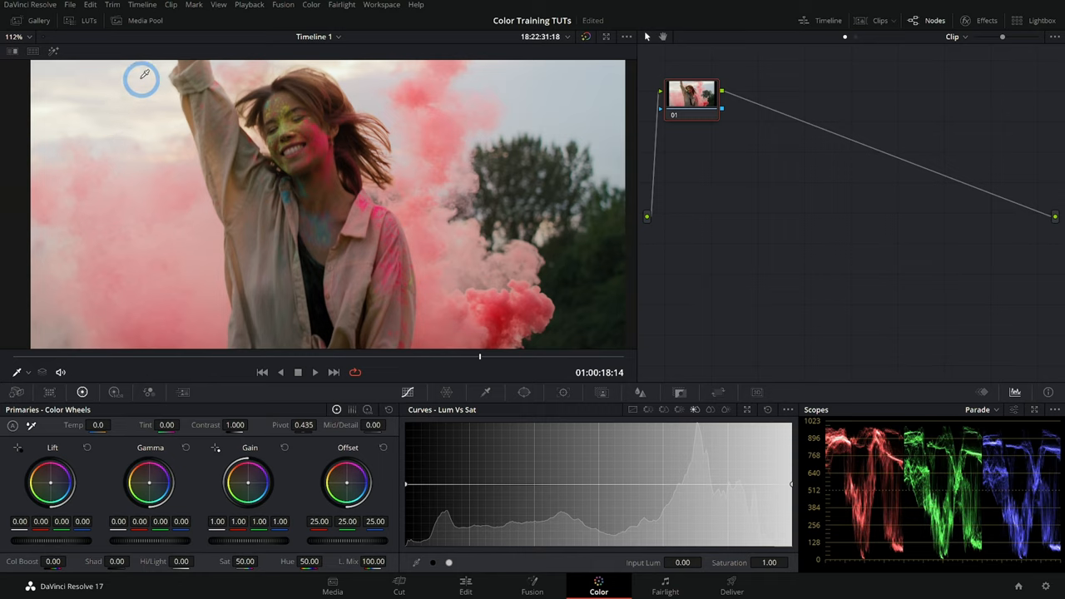
mouse_move(143, 134)
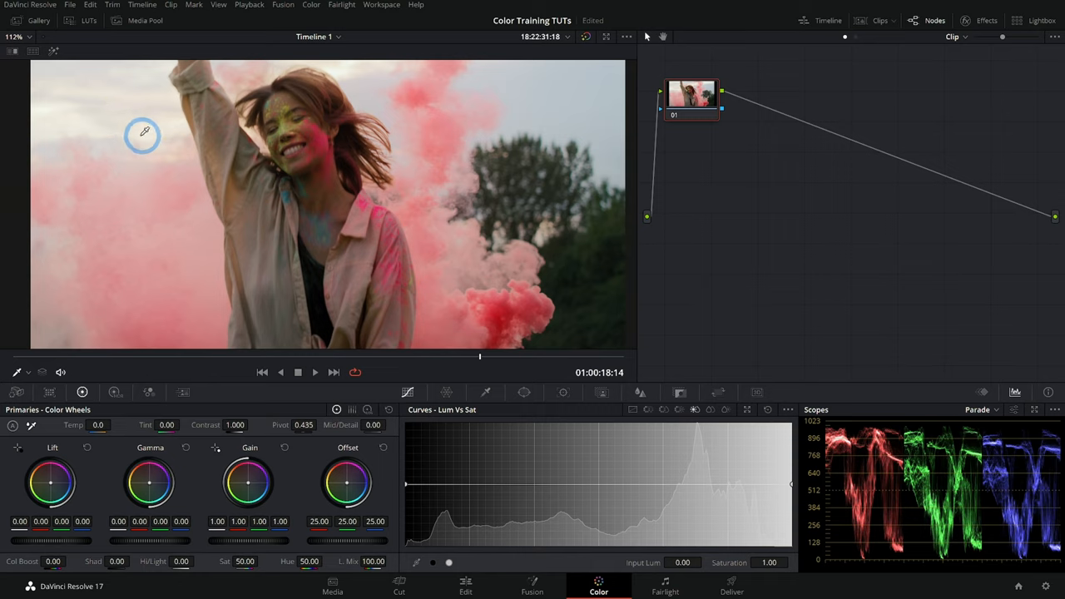
mouse_move(83, 109)
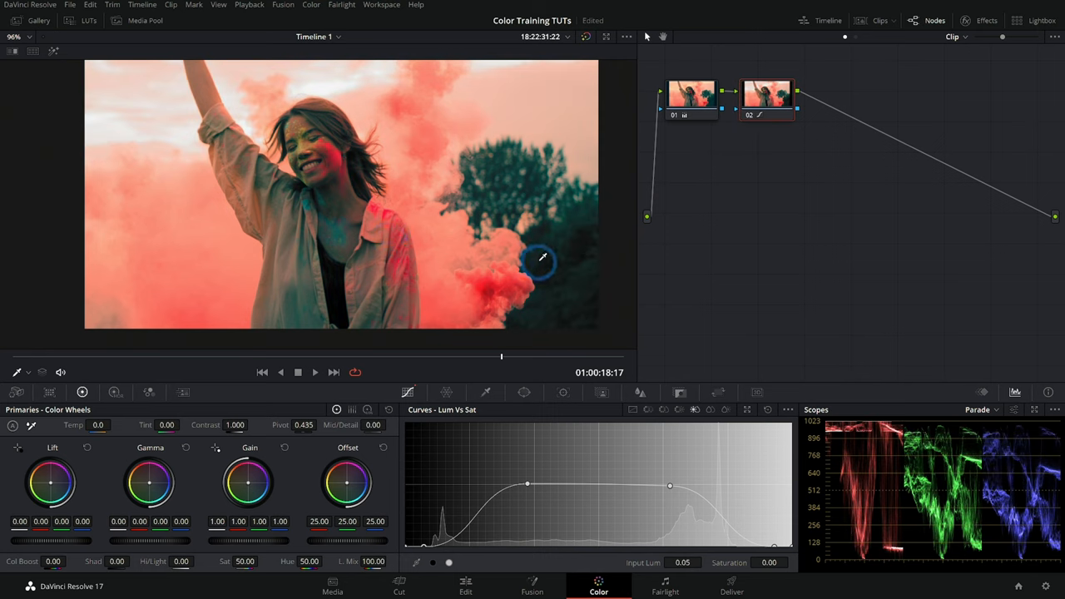
mouse_move(420, 547)
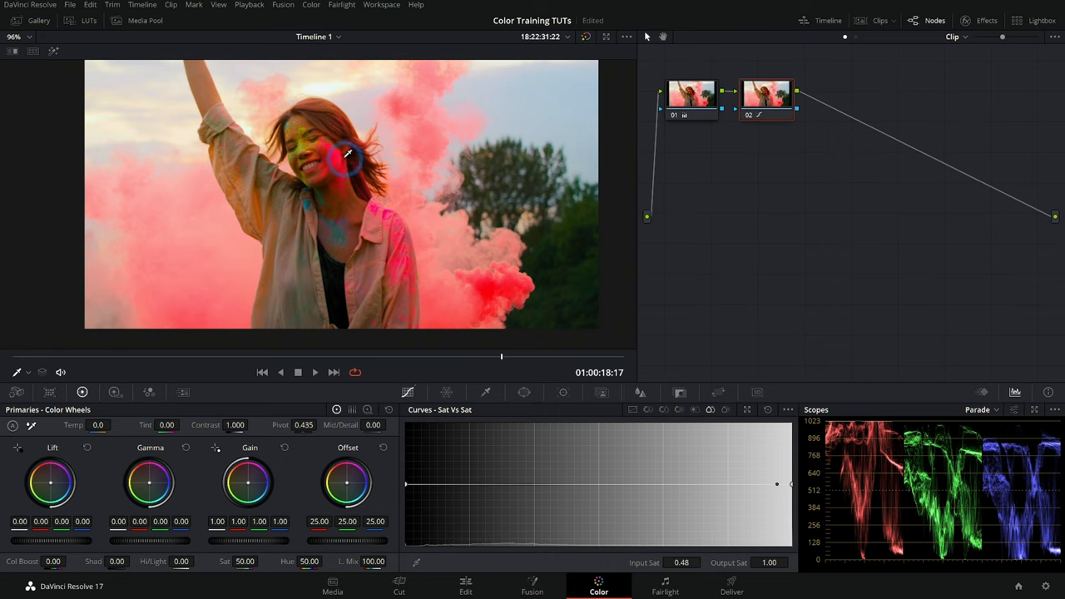
Pull the Sat vs Sat high-saturation end down, test extra points, and settle on a straight slope ending near 0.61
left_click_drag(779, 482, 789, 519)
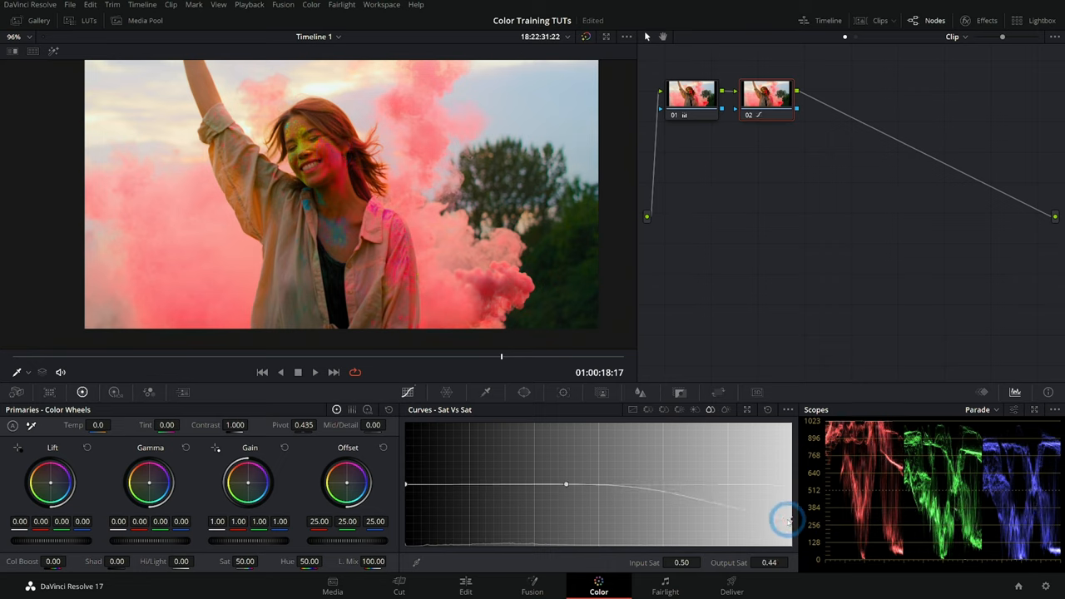
left_click_drag(789, 519, 796, 553)
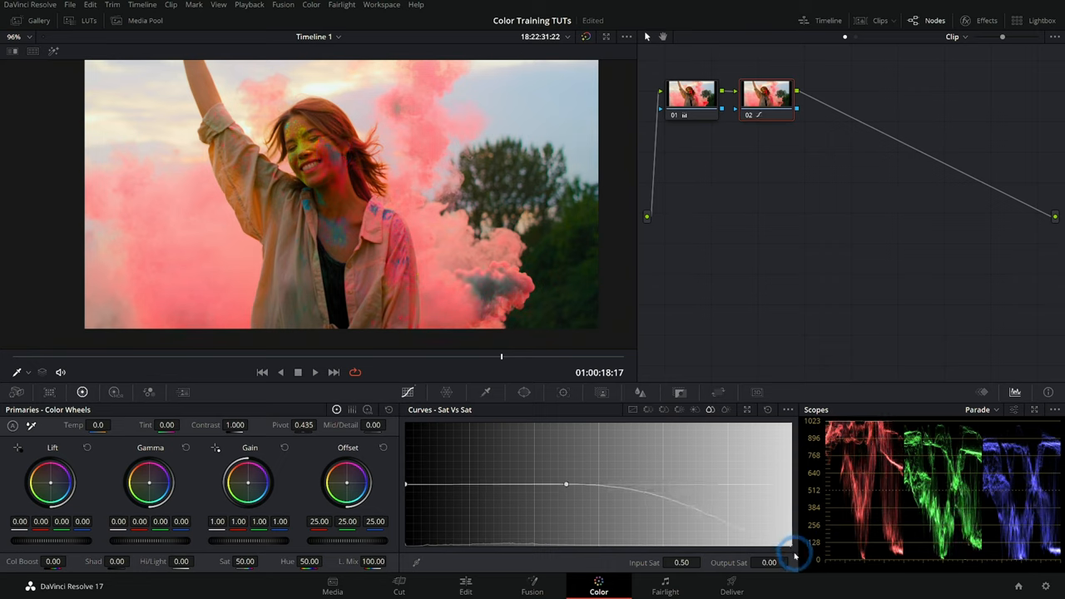
left_click_drag(566, 484, 499, 482)
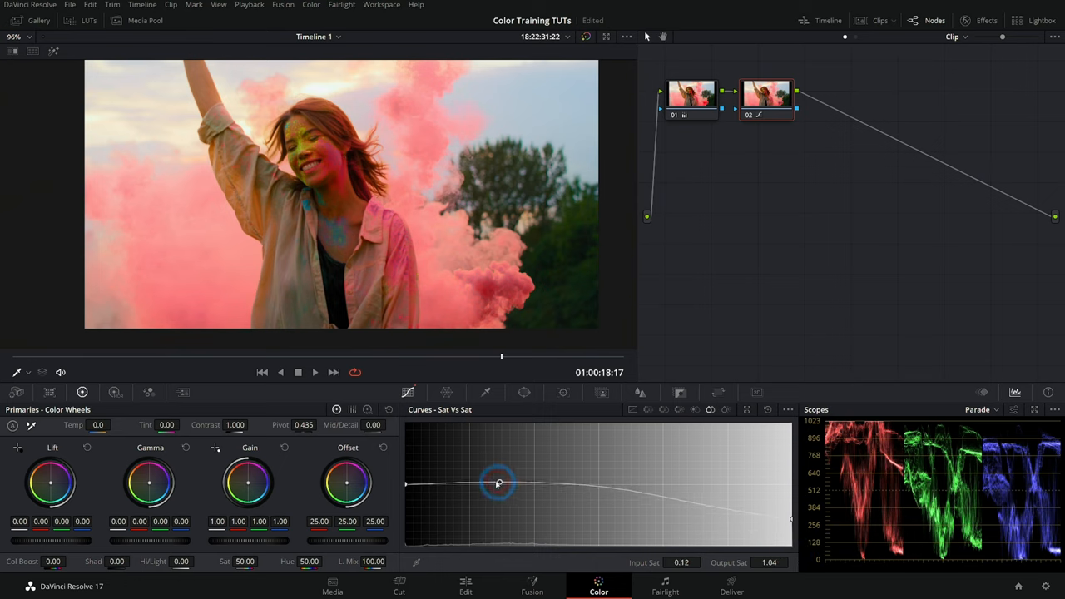
left_click_drag(499, 482, 791, 520)
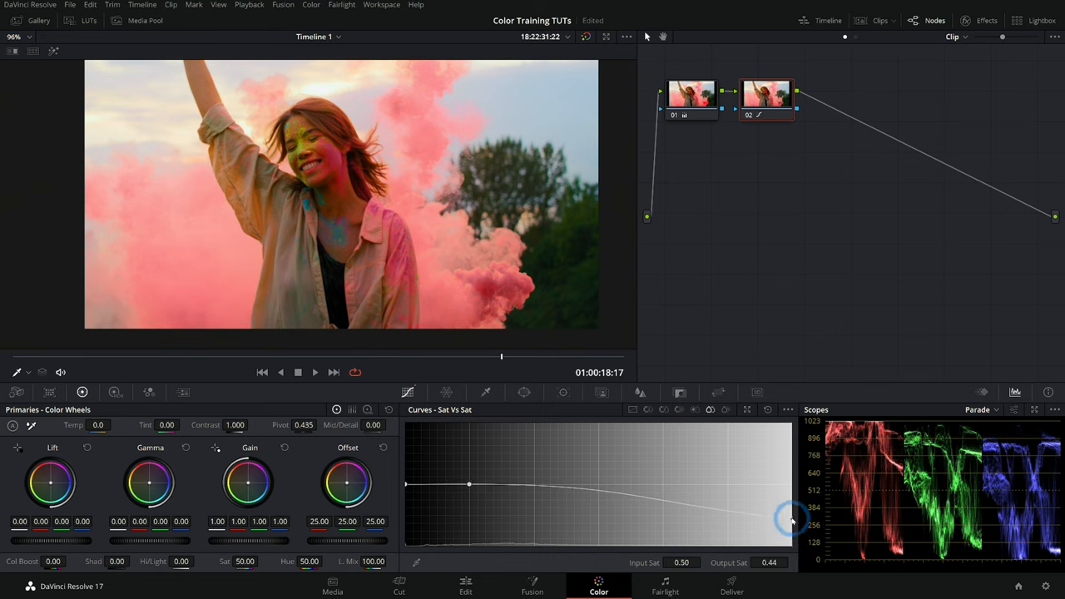
left_click_drag(793, 520, 686, 512)
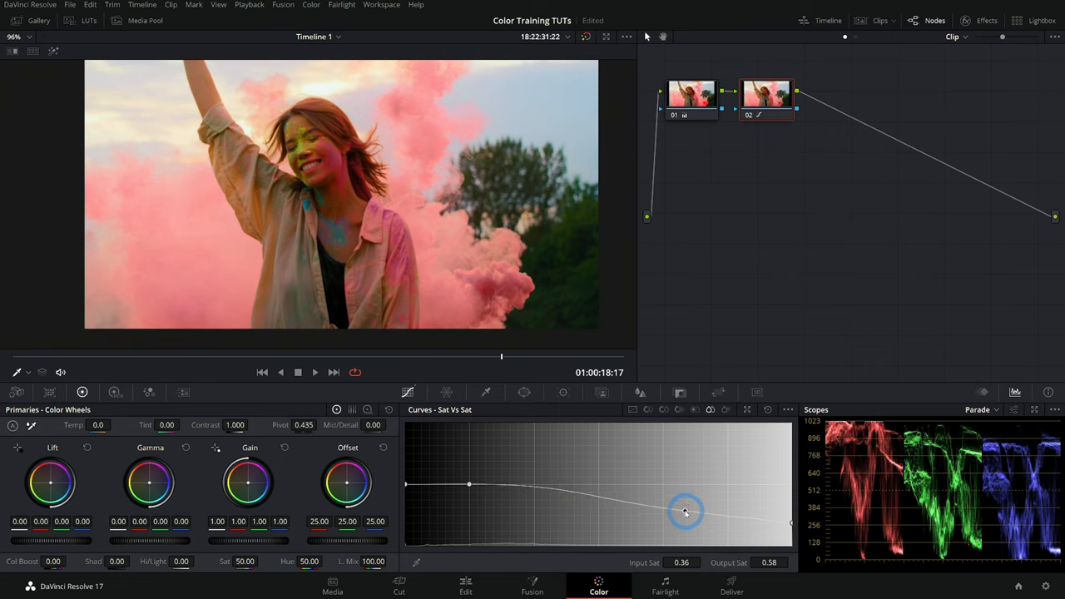
left_click_drag(685, 513, 685, 502)
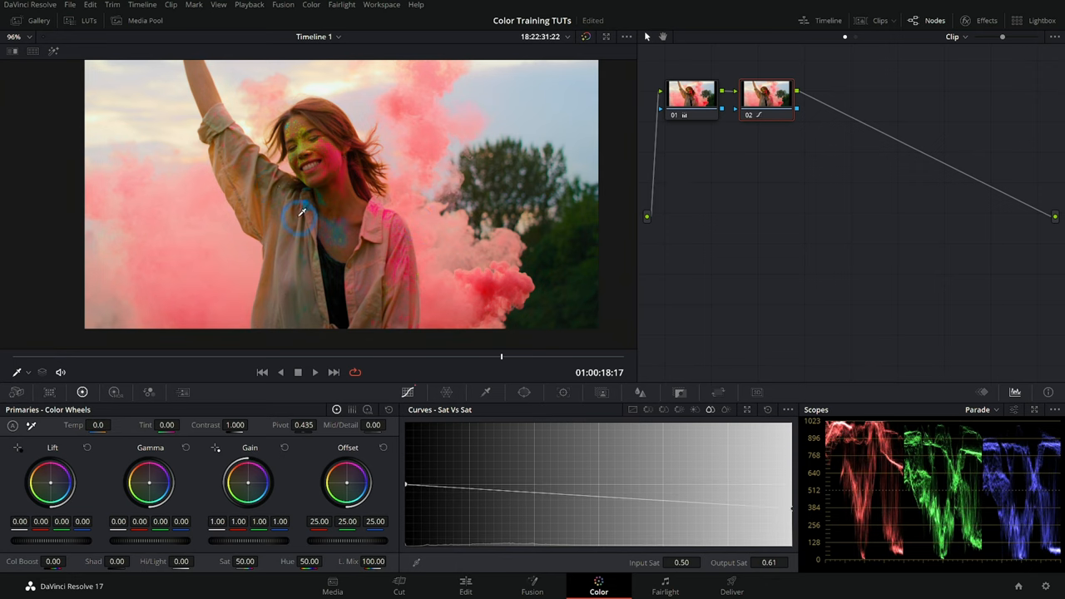
mouse_move(418, 226)
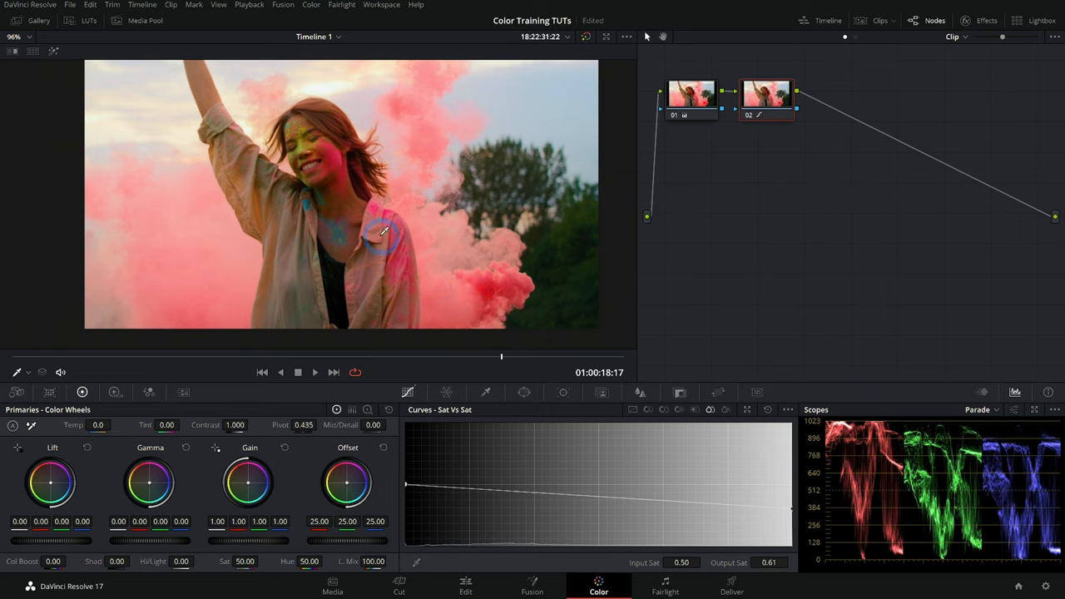
mouse_move(462, 208)
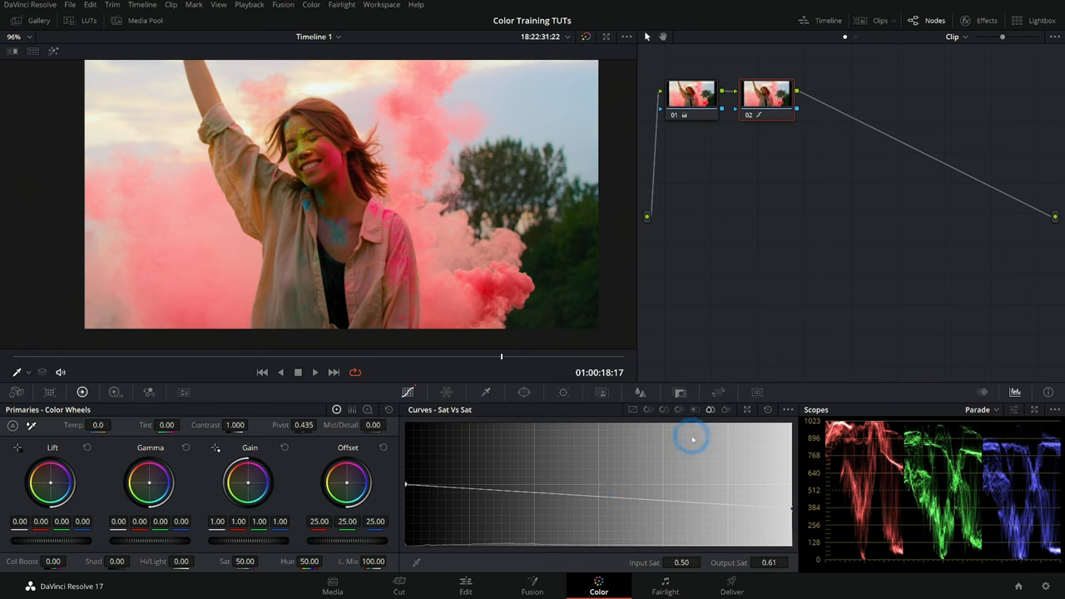
Switch to the Sat vs Lum curve to darken the most saturated colours
left_click(524, 393)
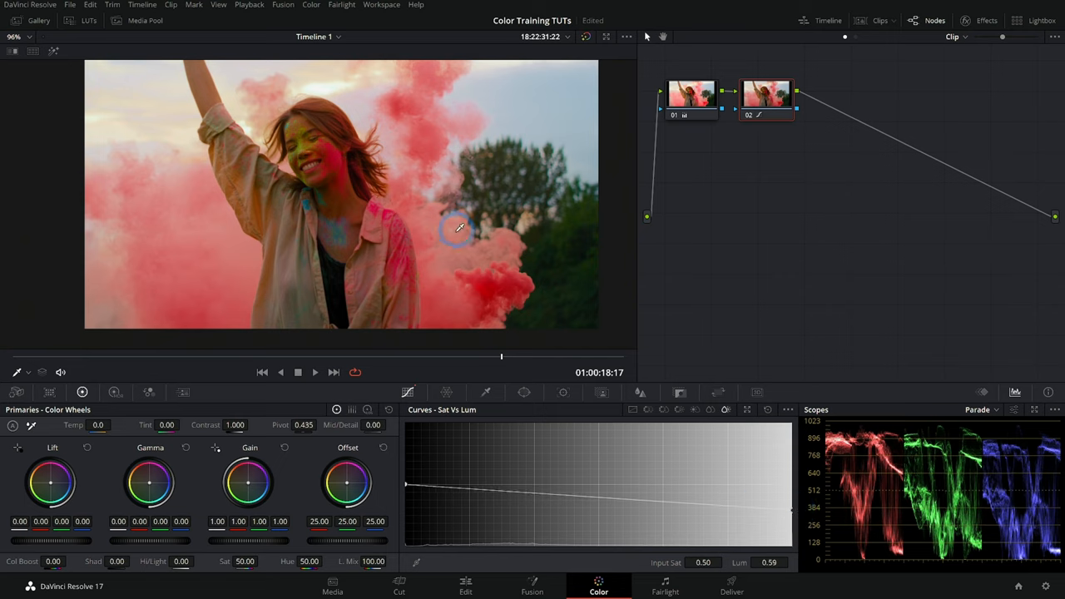
mouse_move(419, 273)
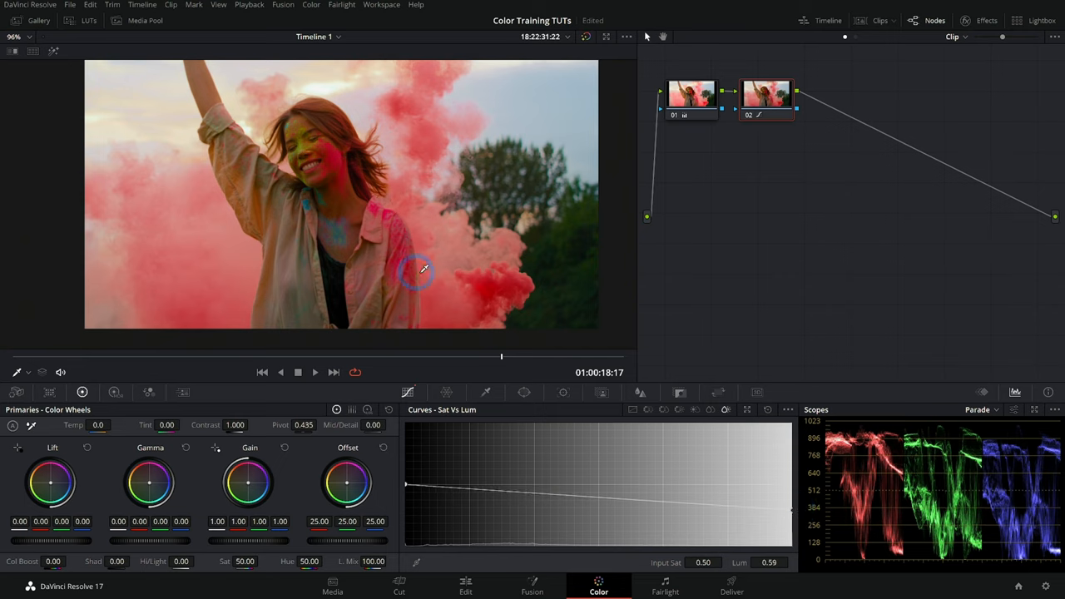